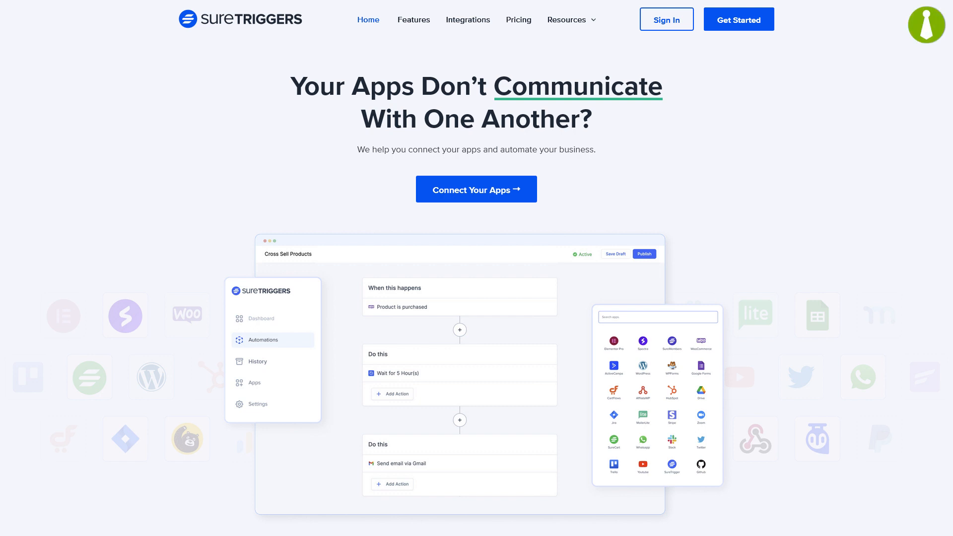
Step: Browse the SureTriggers homepage and go to the Integrations directory of 200+ apps
scroll(down, 3)
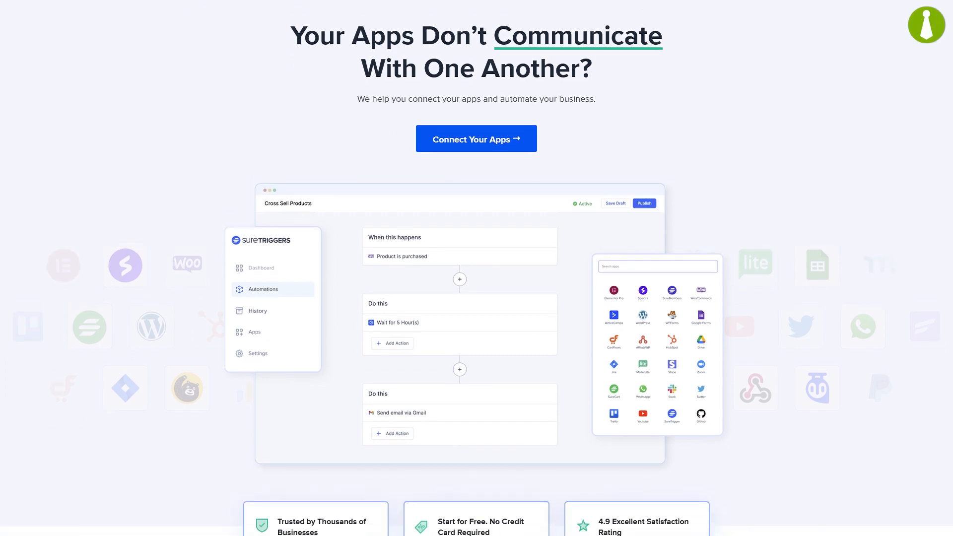
scroll(down, 3)
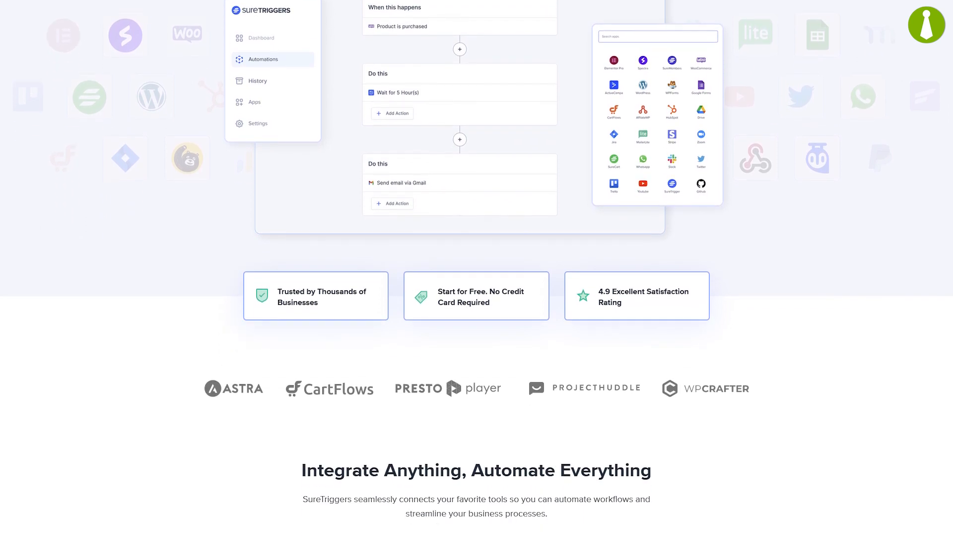
scroll(down, 3)
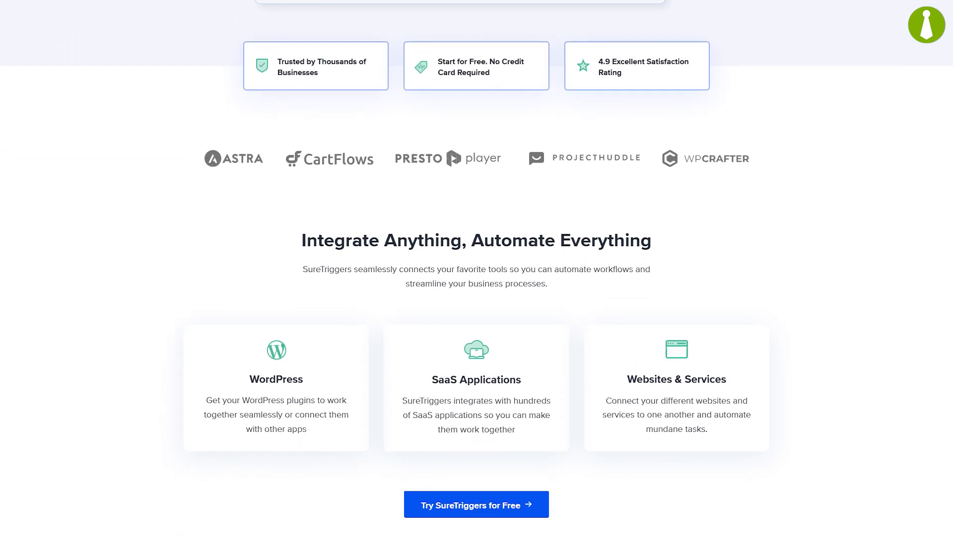
scroll(down, 3)
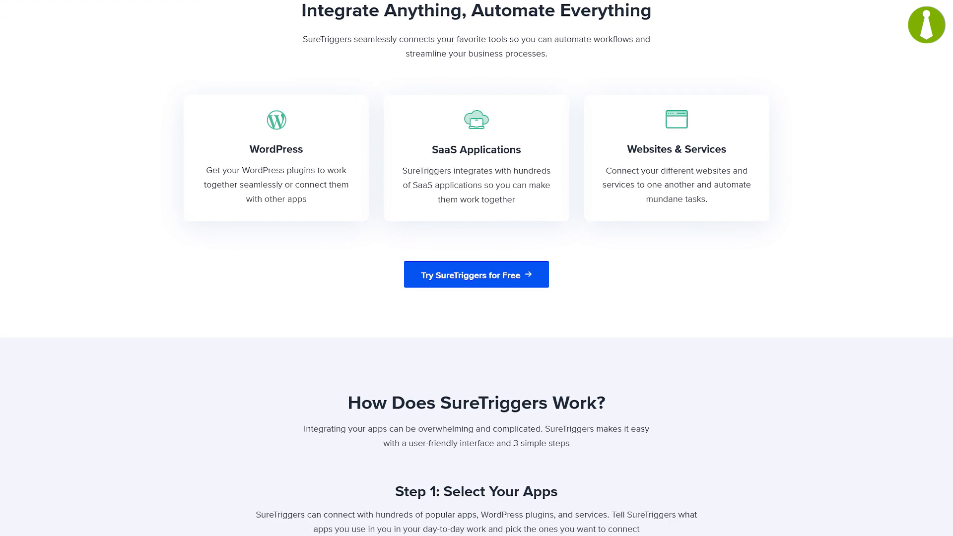
click(463, 23)
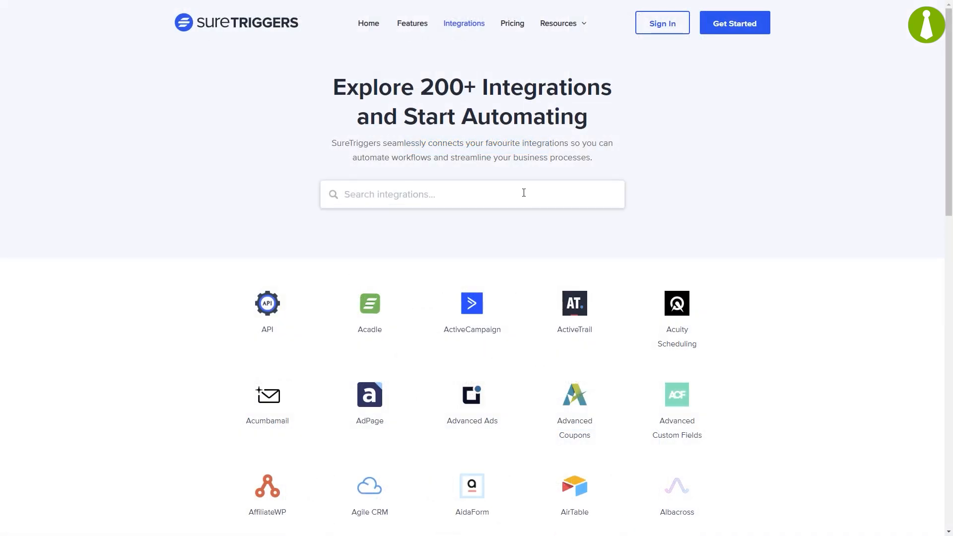
Step: Search integrations for 'mainwp' and view MainWP's triggers and actions
text(mainwp)
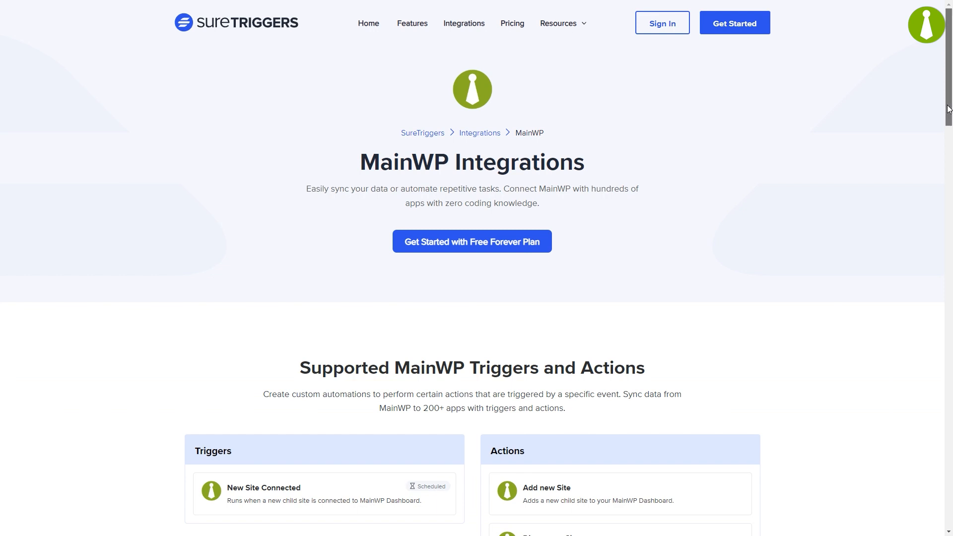
scroll(down, 3)
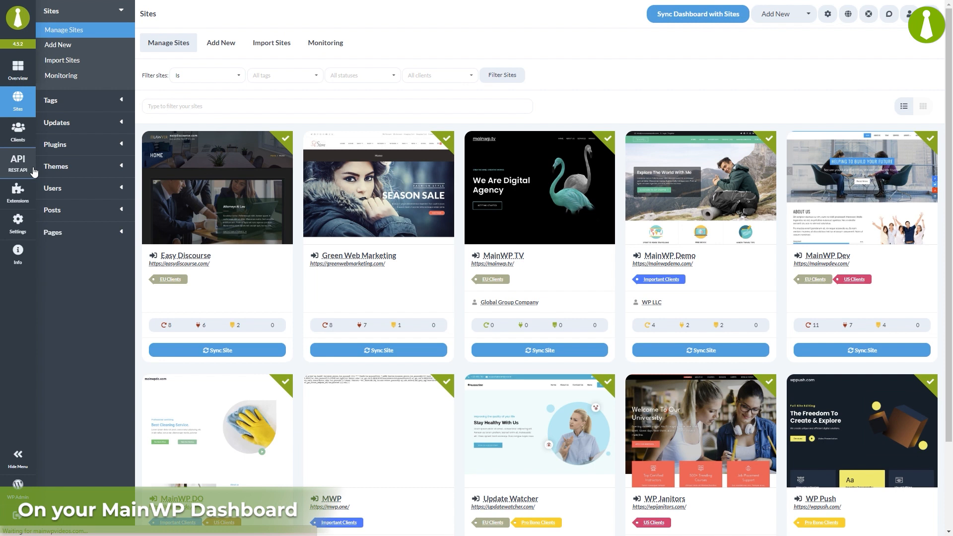
Step: Generate a MainWP REST API key described 'Suretriggers' and copy its consumer key and secret
click(18, 162)
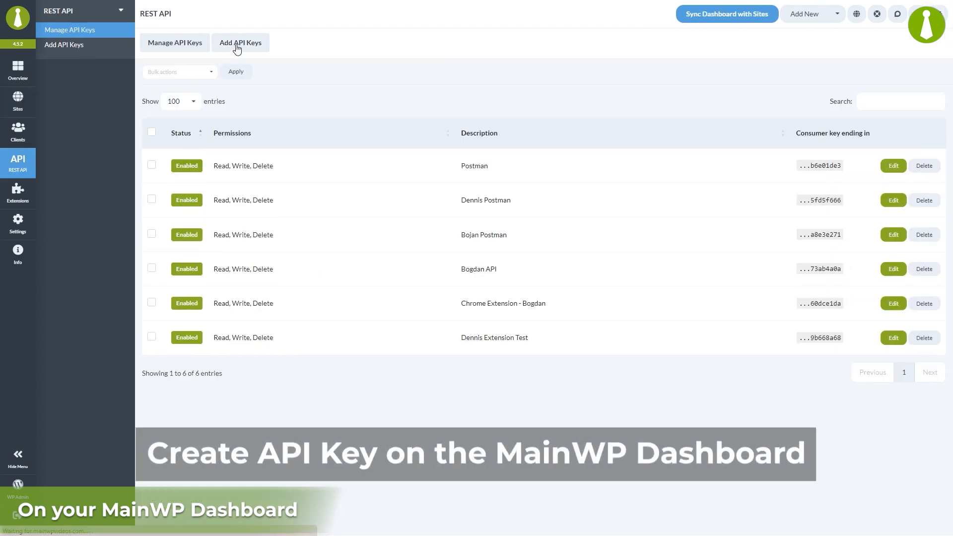
click(240, 43)
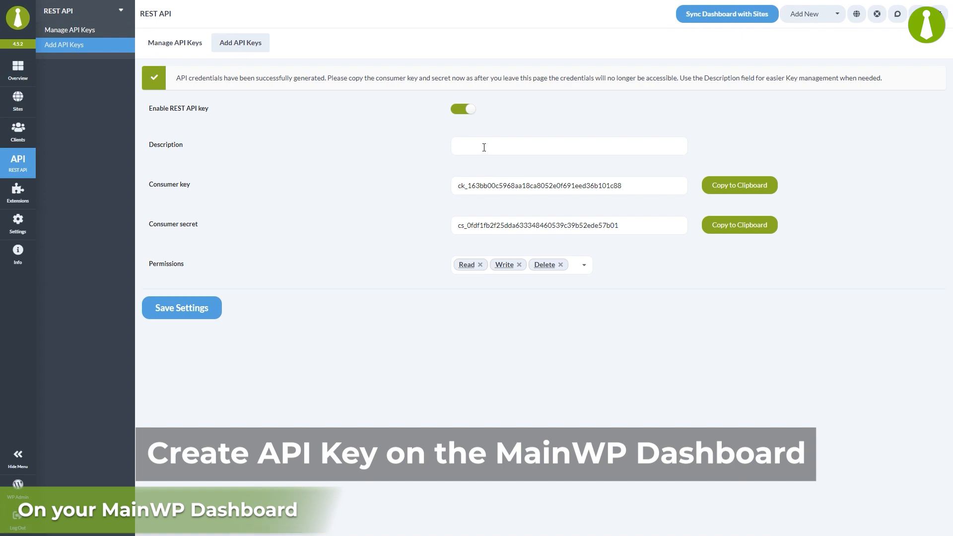
text(Suretriggers)
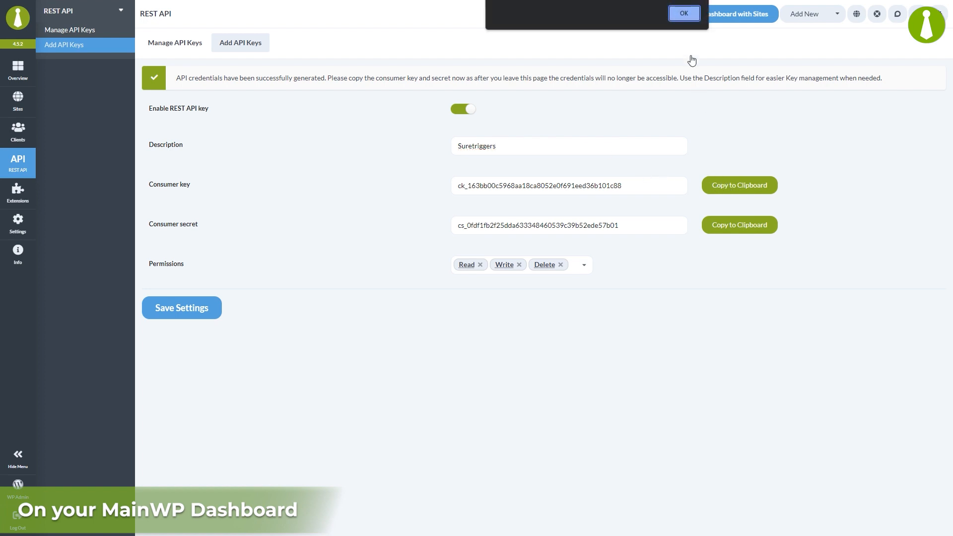
click(683, 13)
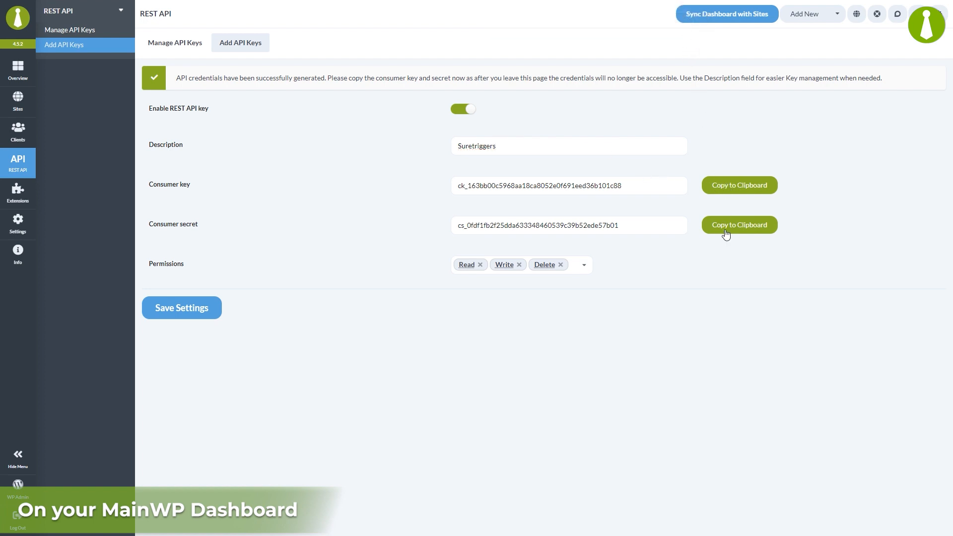
click(738, 224)
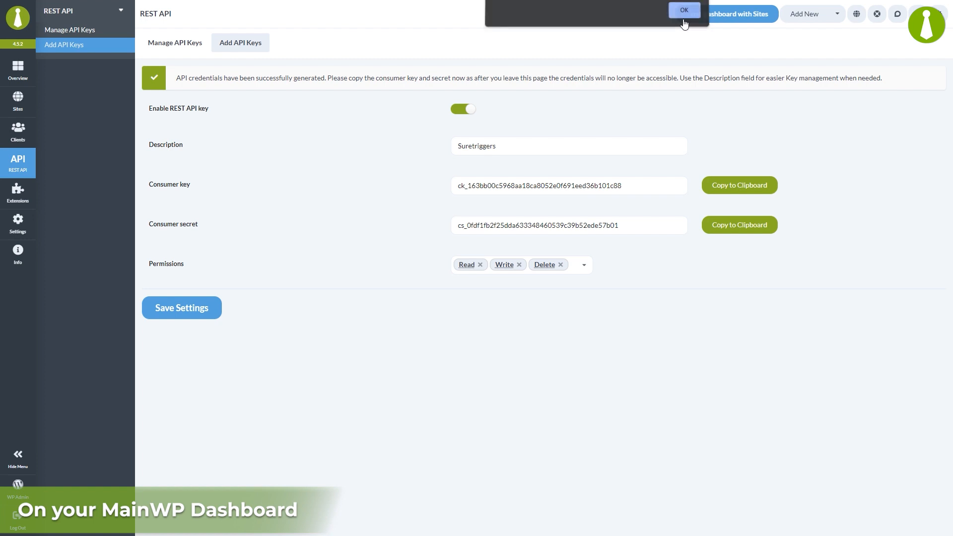
click(682, 10)
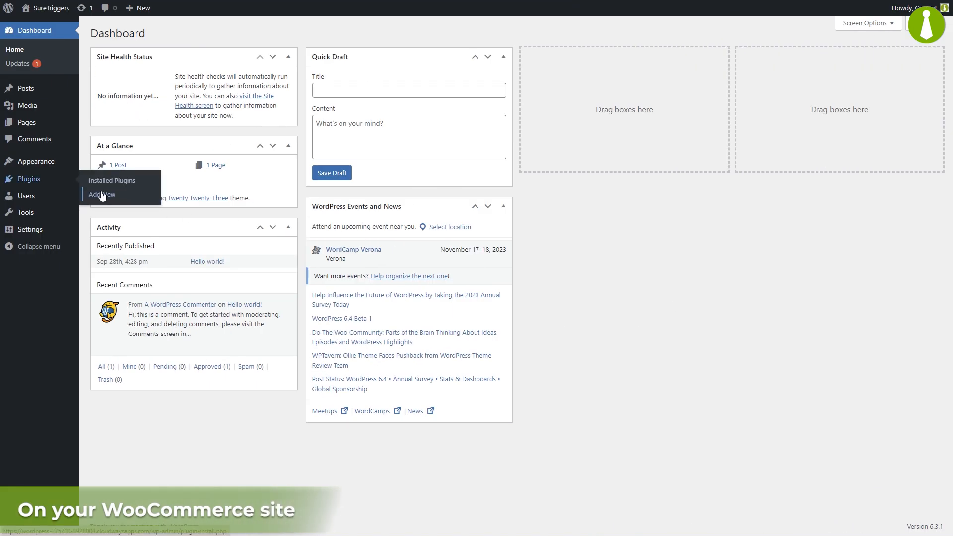
Step: Install and activate the SureTriggers plugin from the WordPress plugin directory
click(101, 194)
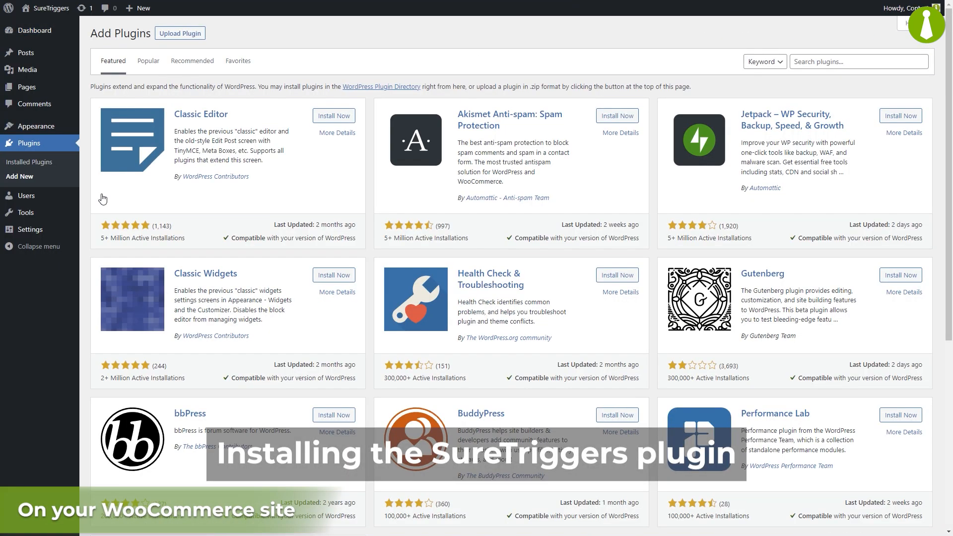
click(850, 62)
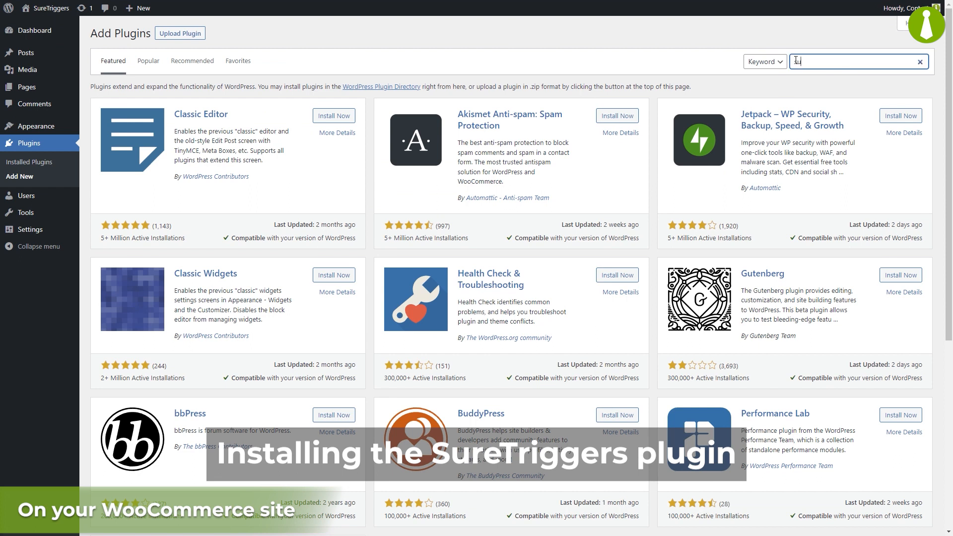
text(suretriggers)
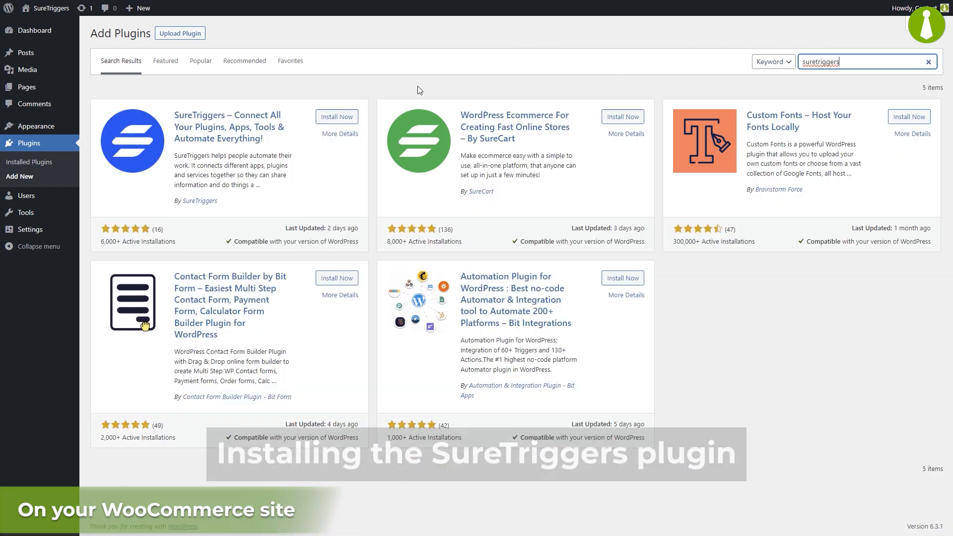
click(337, 118)
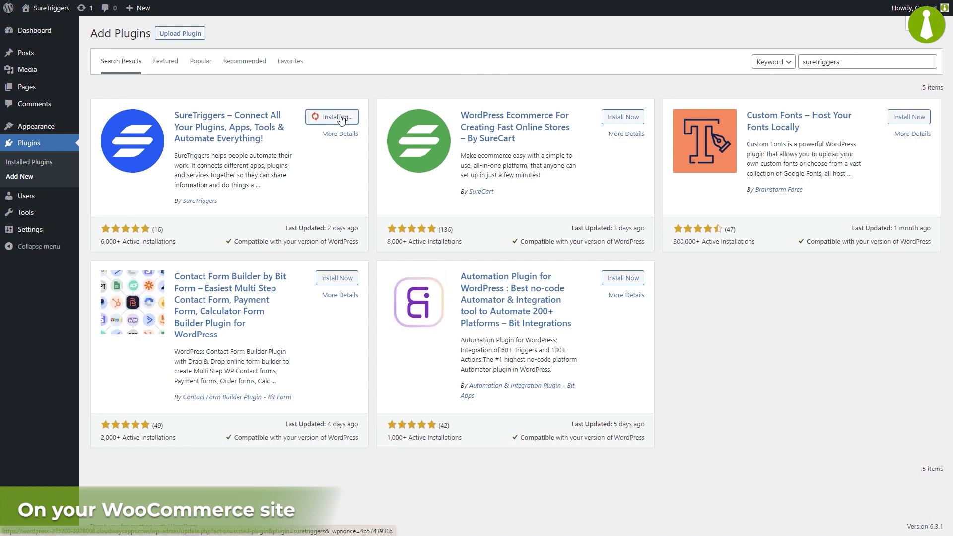
click(332, 116)
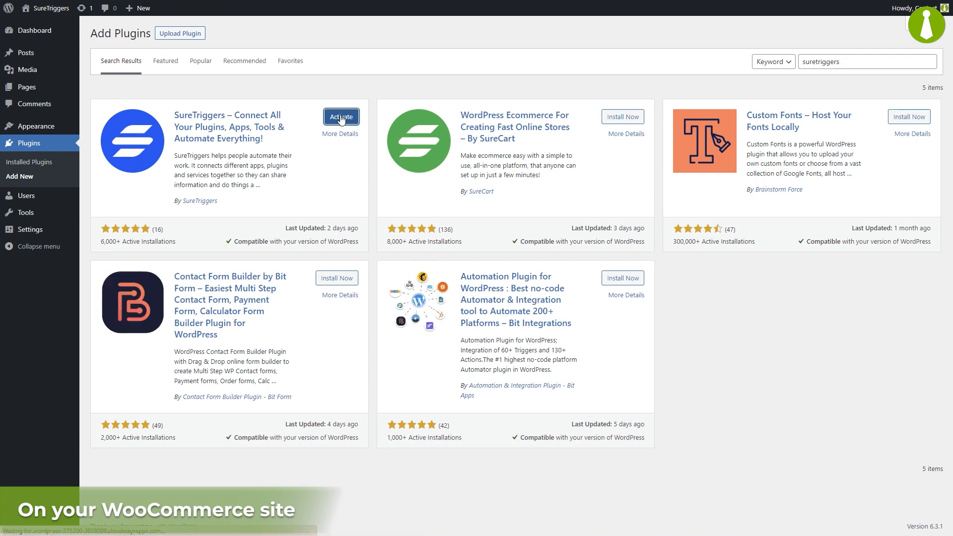
click(341, 117)
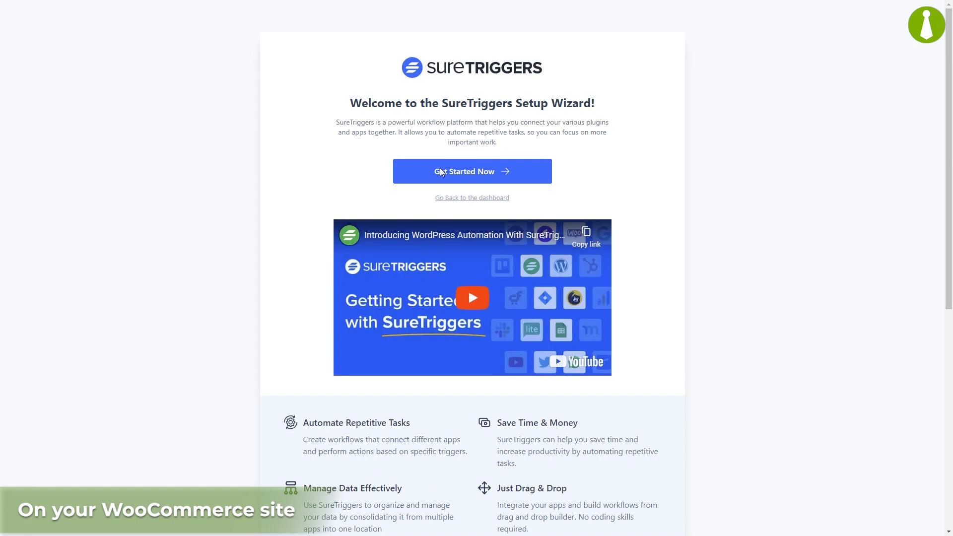
Step: Start the setup wizard and authorize linking this site to the SureTriggers account
click(471, 172)
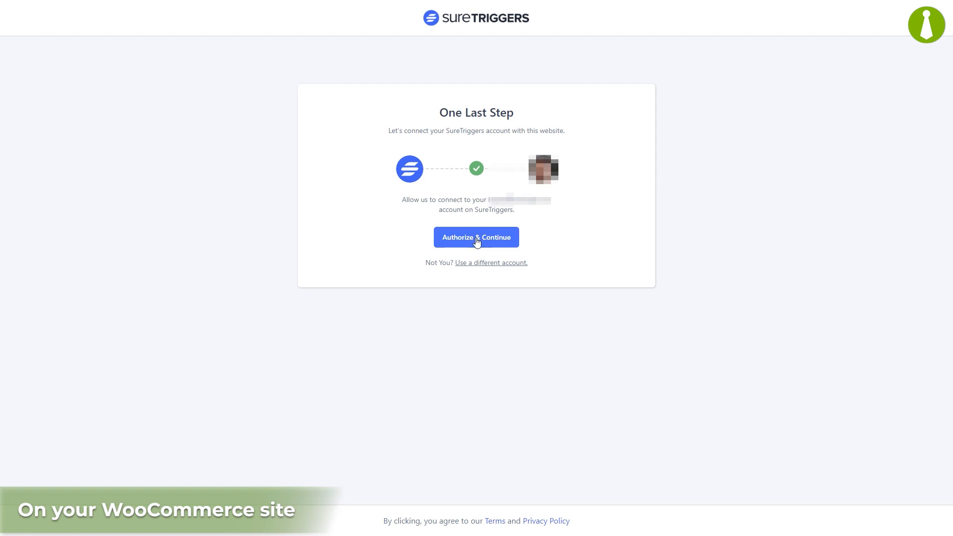
click(475, 237)
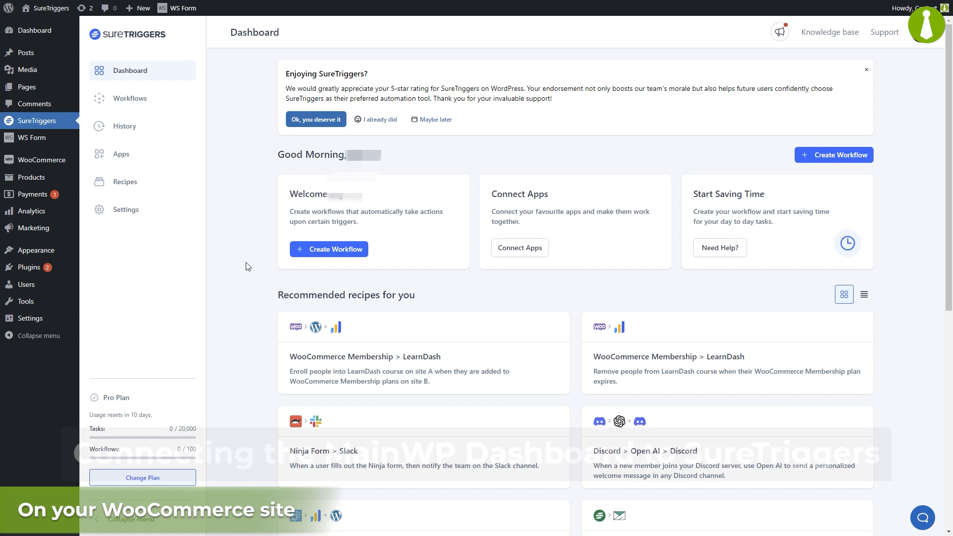
Step: Start a new app connection and choose MainWP from the app search
click(121, 154)
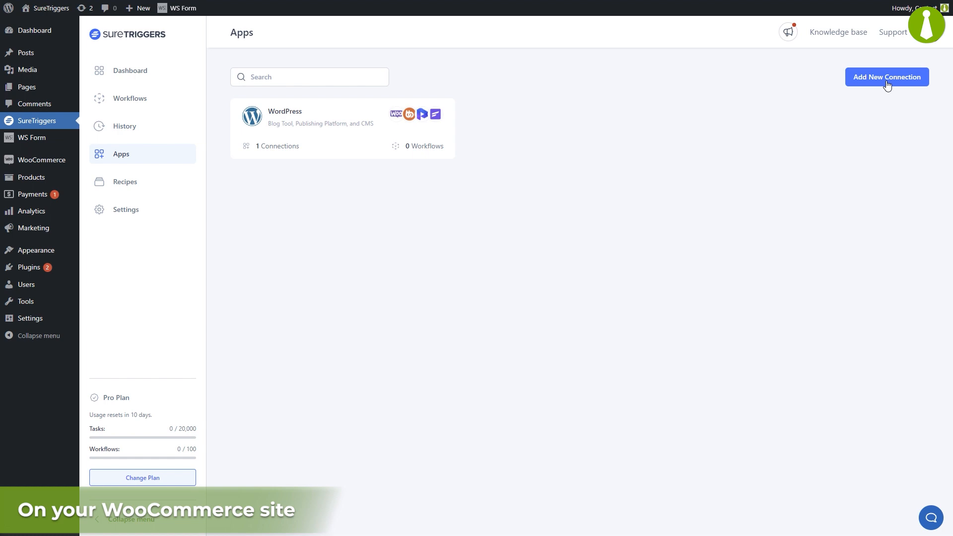
click(886, 76)
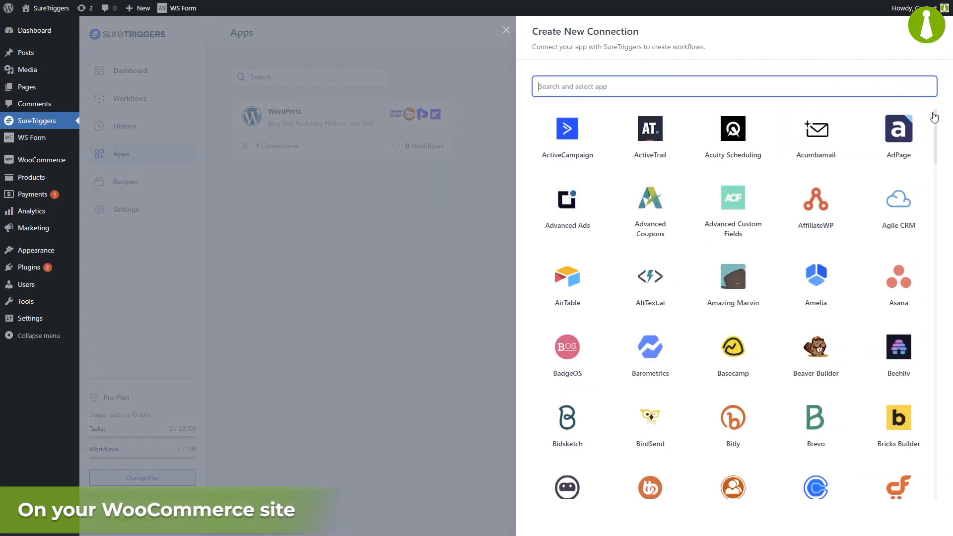
scroll(down, 3)
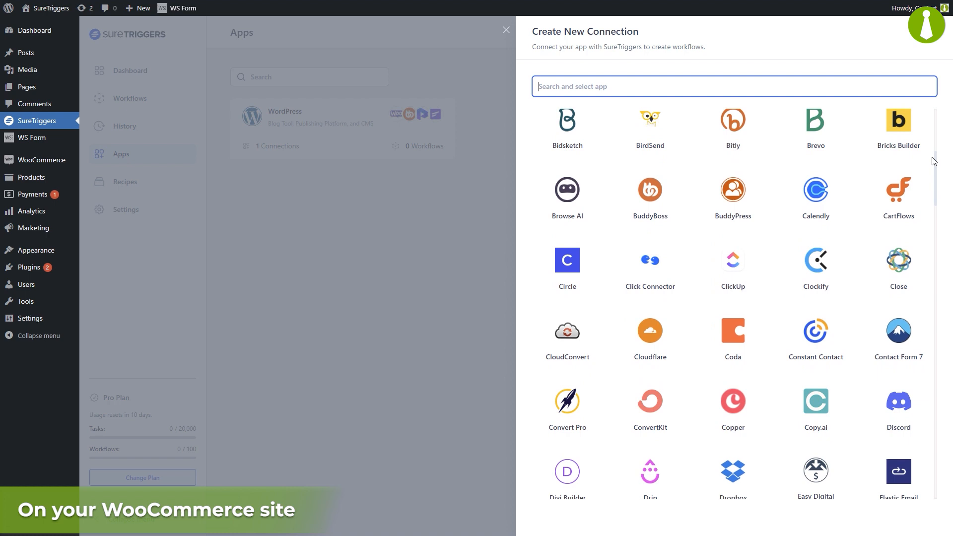
scroll(down, 3)
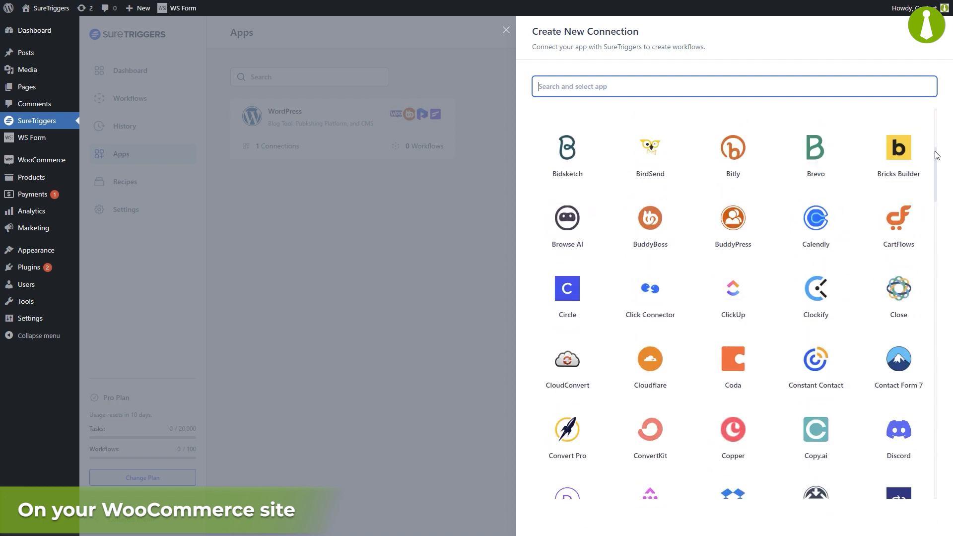
text(mainwp)
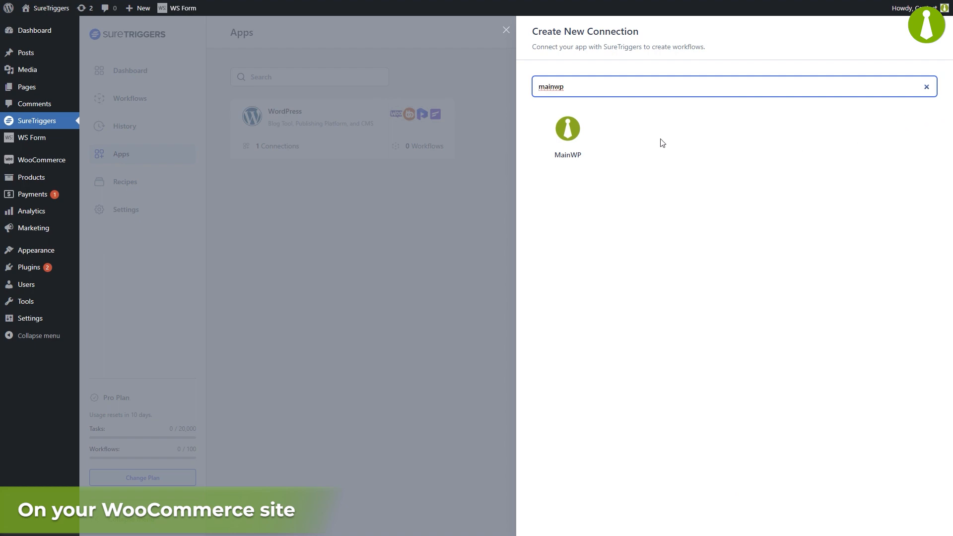
click(566, 128)
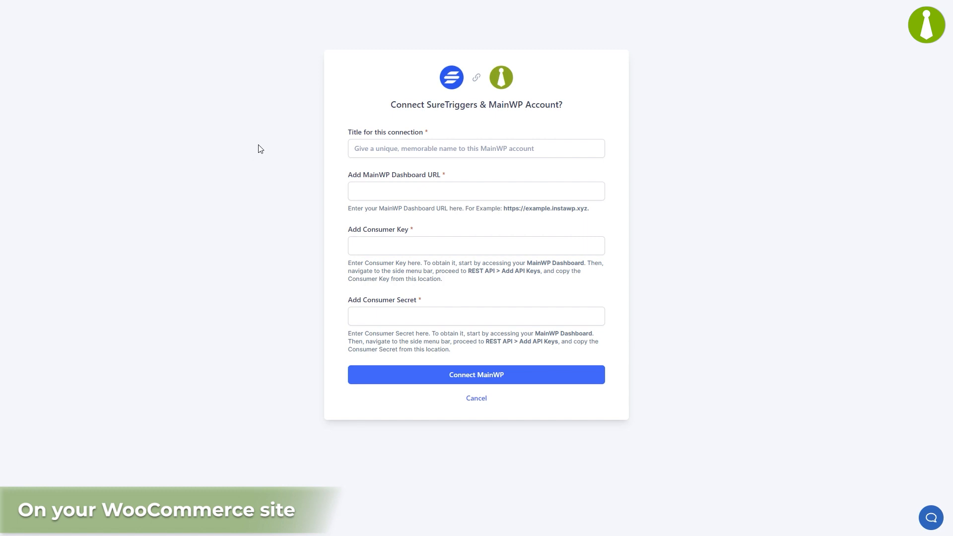
Step: Connect MainWP with the title 'My MainWP Dashboard', dashboard URL, consumer key and secret
click(475, 148)
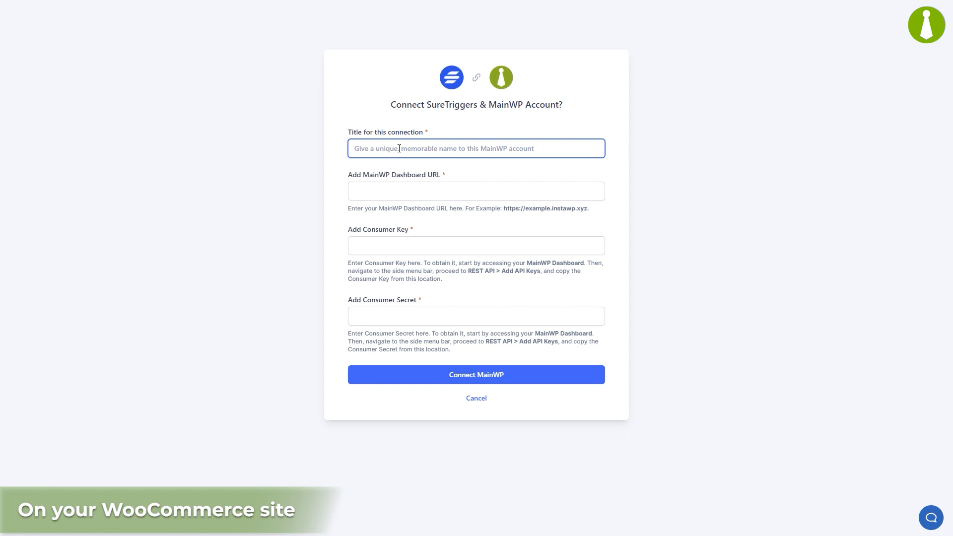
text(My MainWP Dashboard)
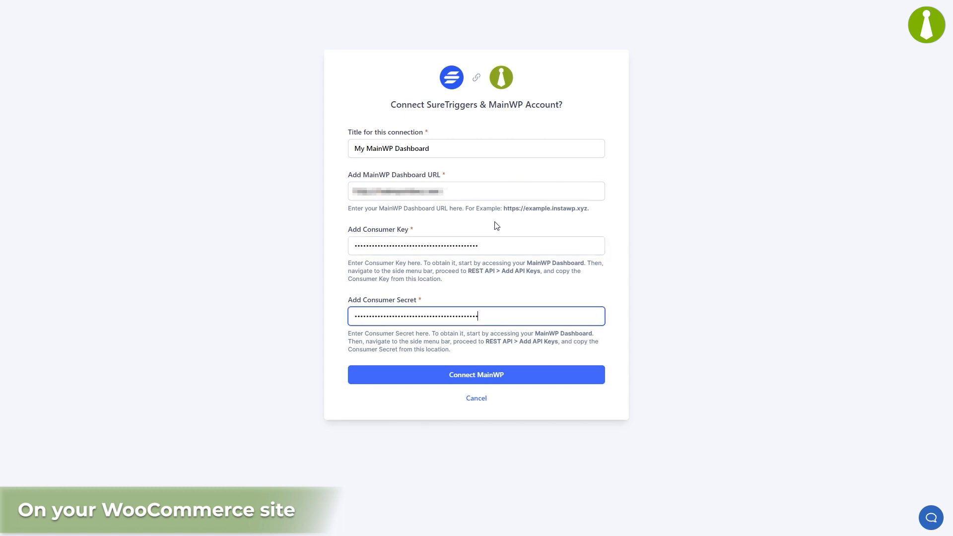
click(475, 374)
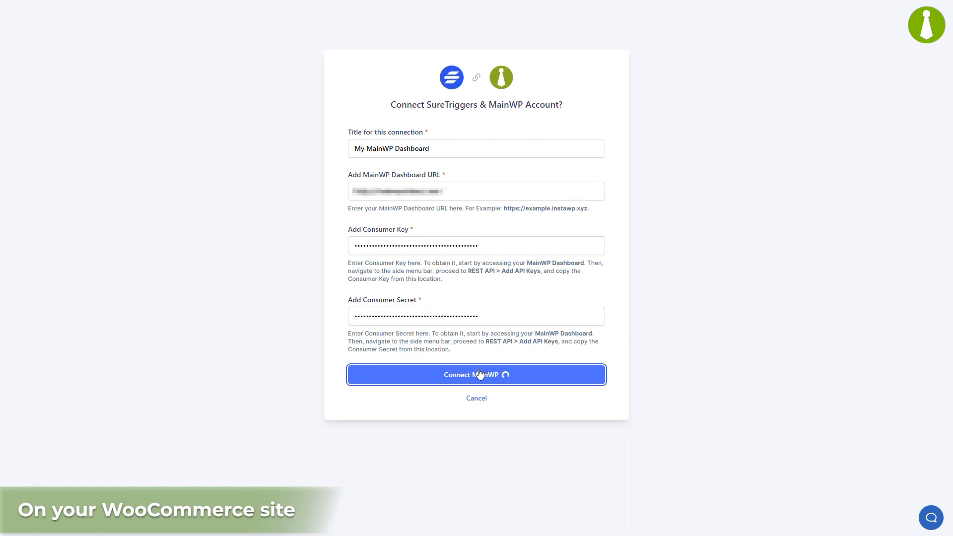
click(475, 374)
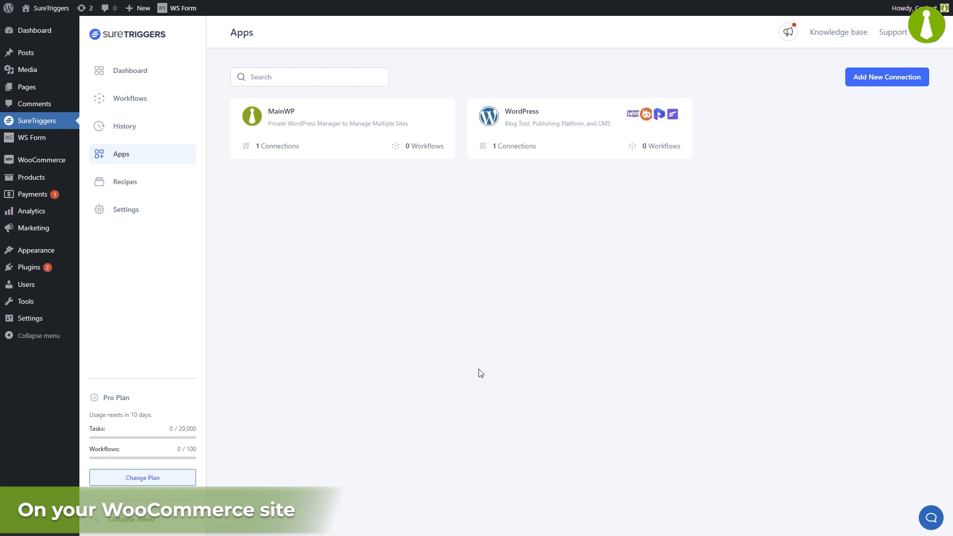
mouse_move(300, 129)
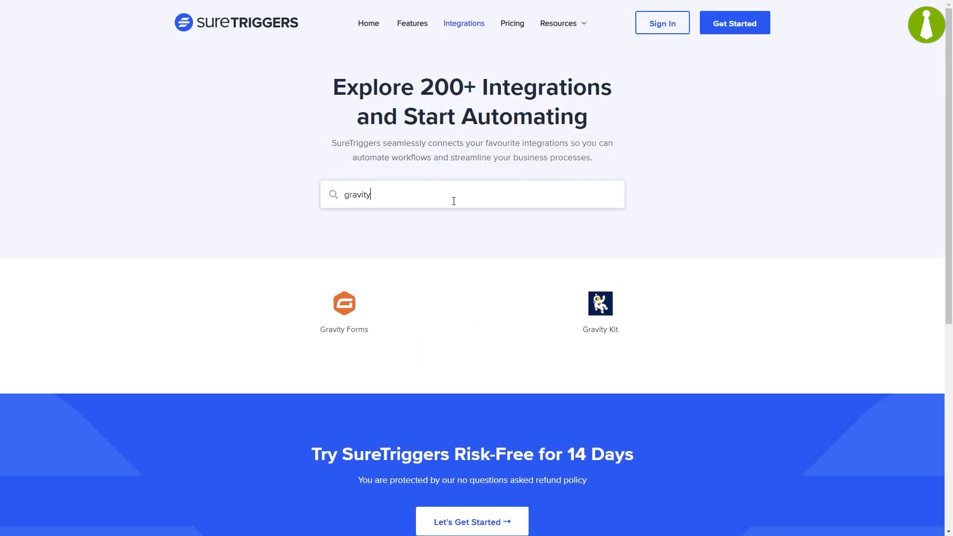
Step: Search the plugin directory for 'ws form' and install WS Form LITE
text(fluent)
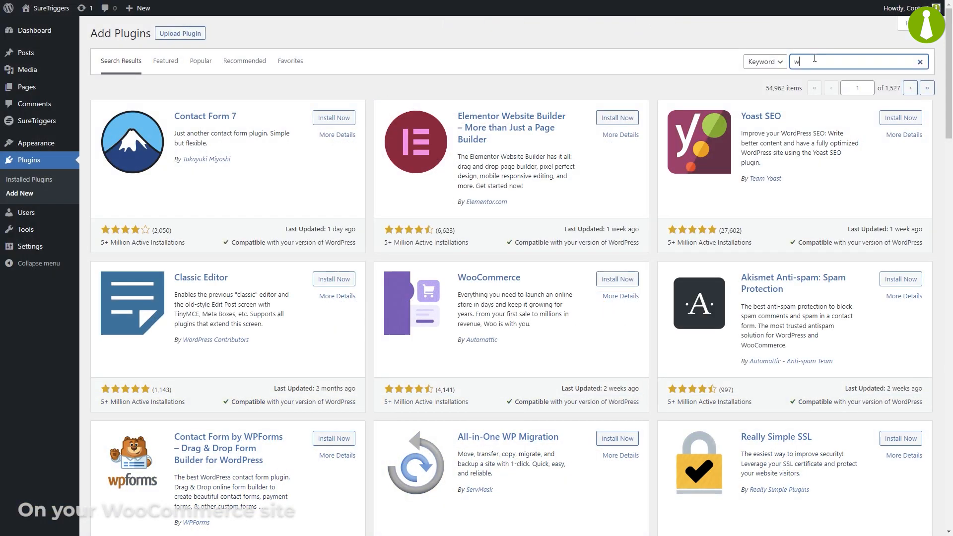
text(s form)
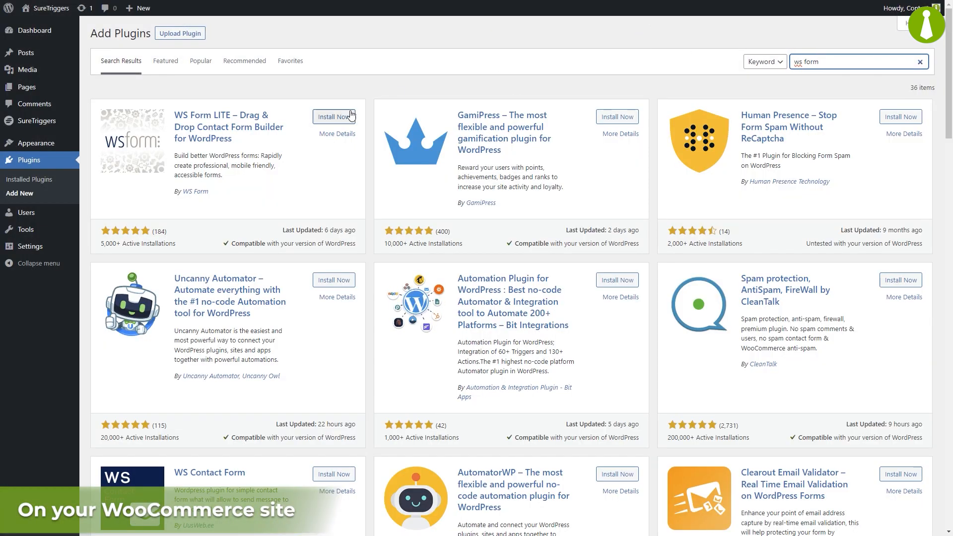
click(333, 116)
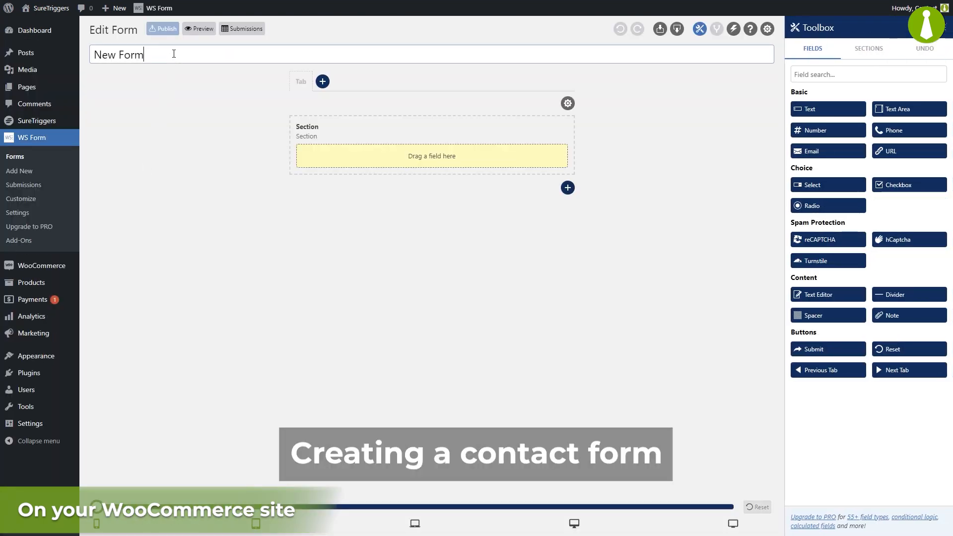
Step: Name the form 'Add new site' and add a required Site URL text field
text(Add new site f)
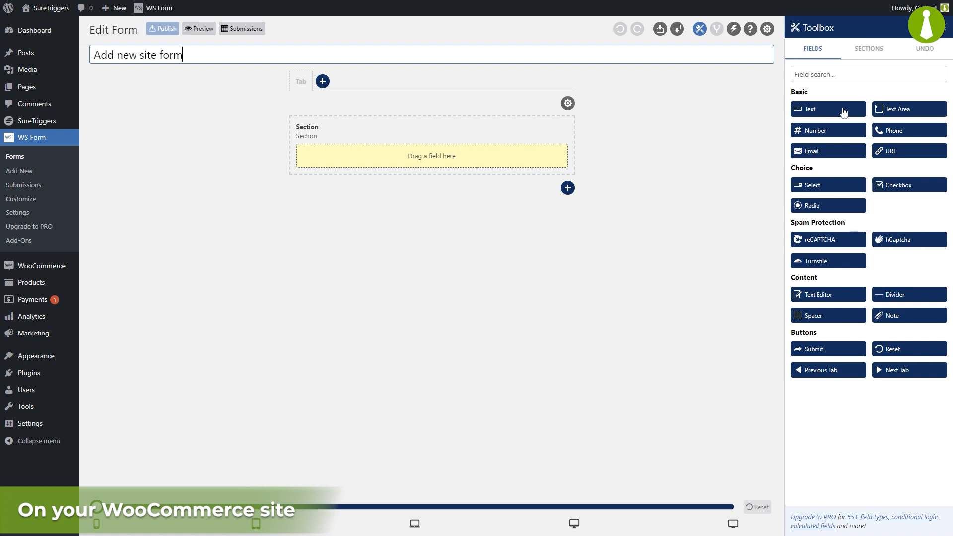
drag(807, 109, 431, 156)
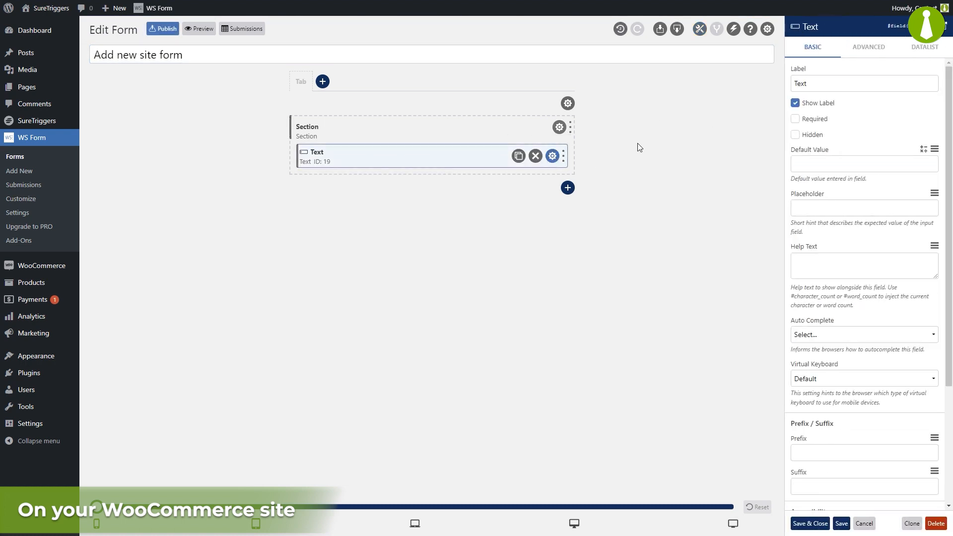
text(Site)
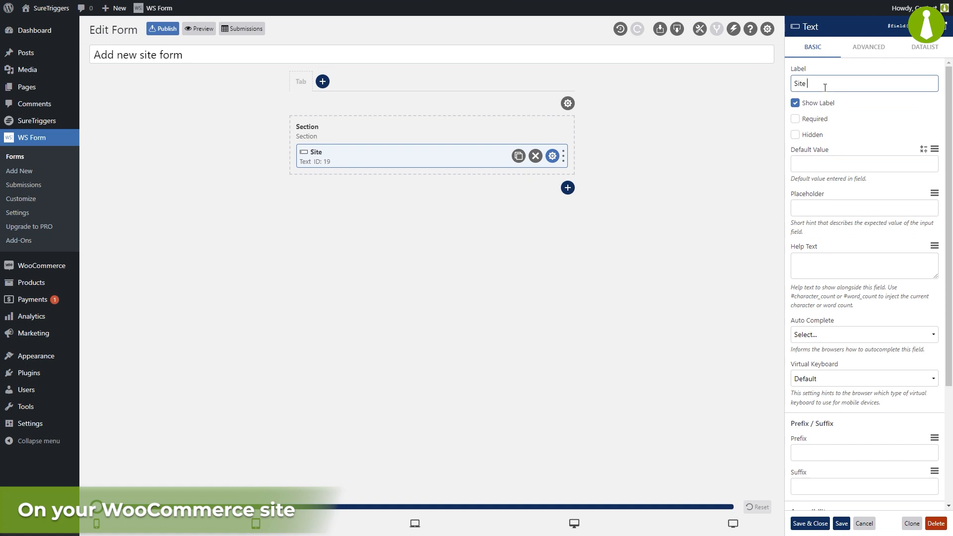
text(URL)
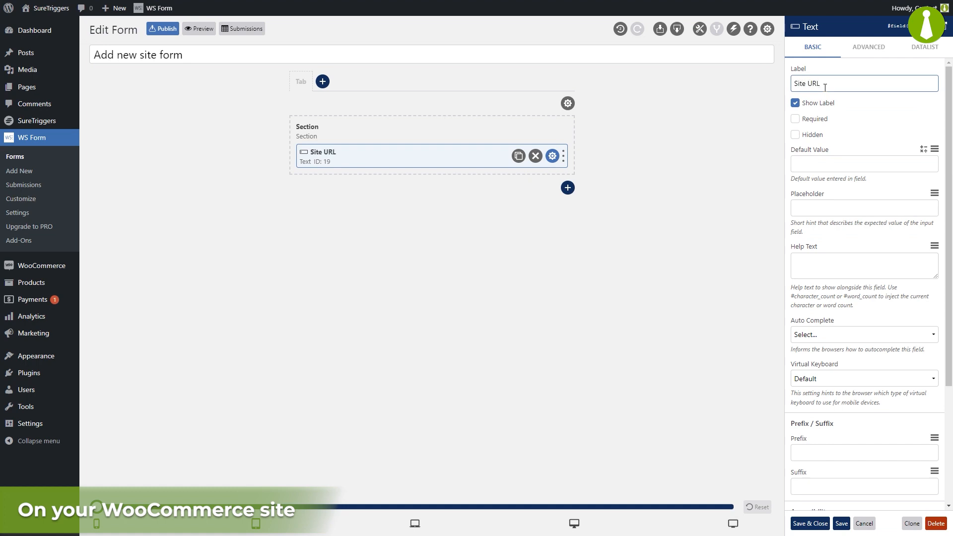
click(794, 118)
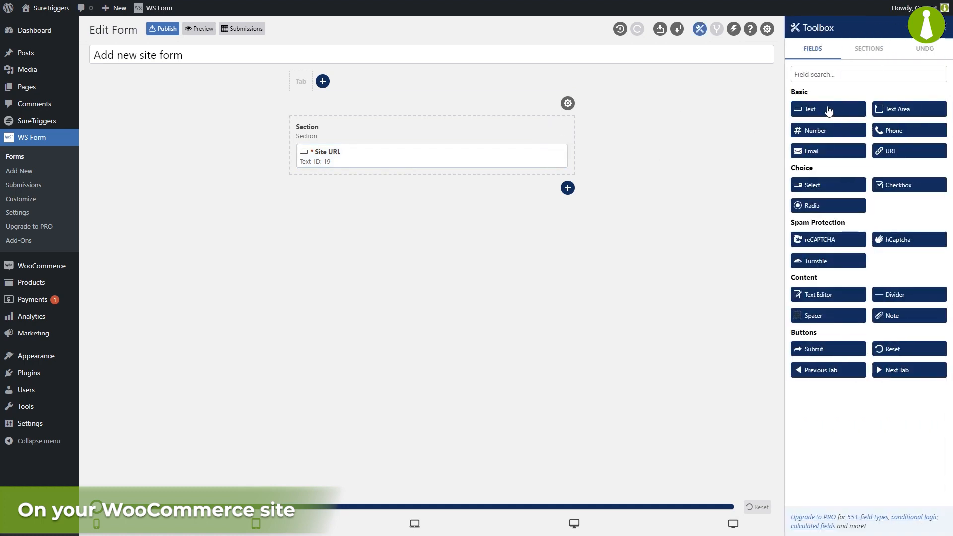
Step: Add required Admin username and Site title text fields
click(812, 109)
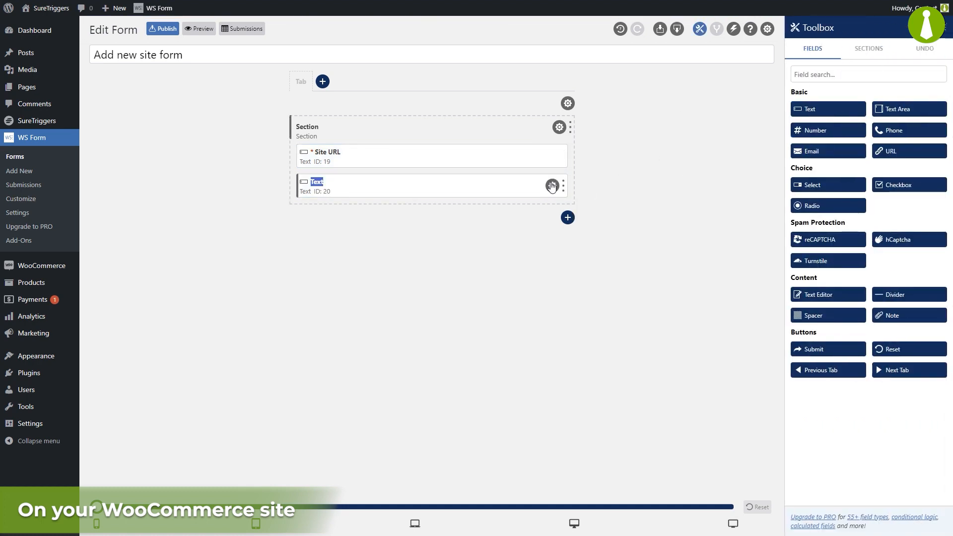
click(551, 186)
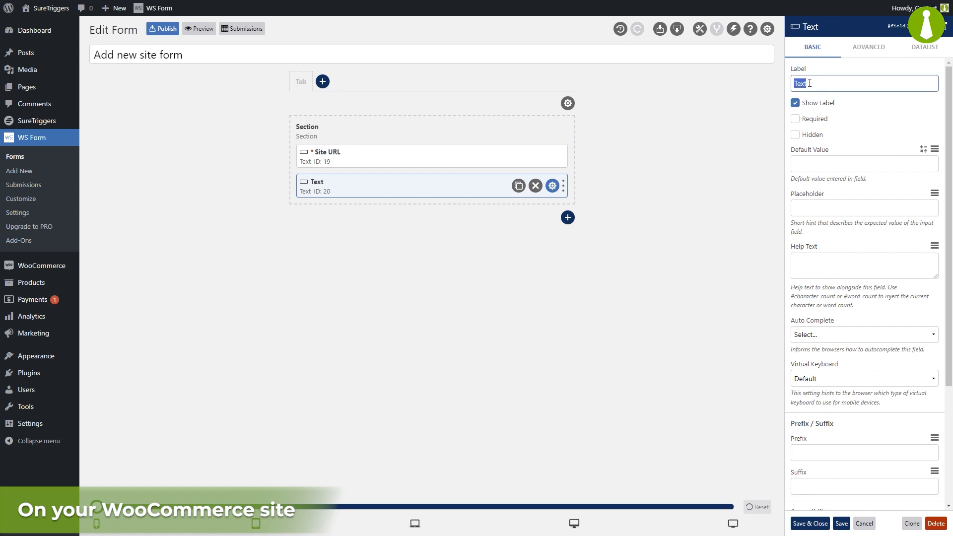
text(Admin username)
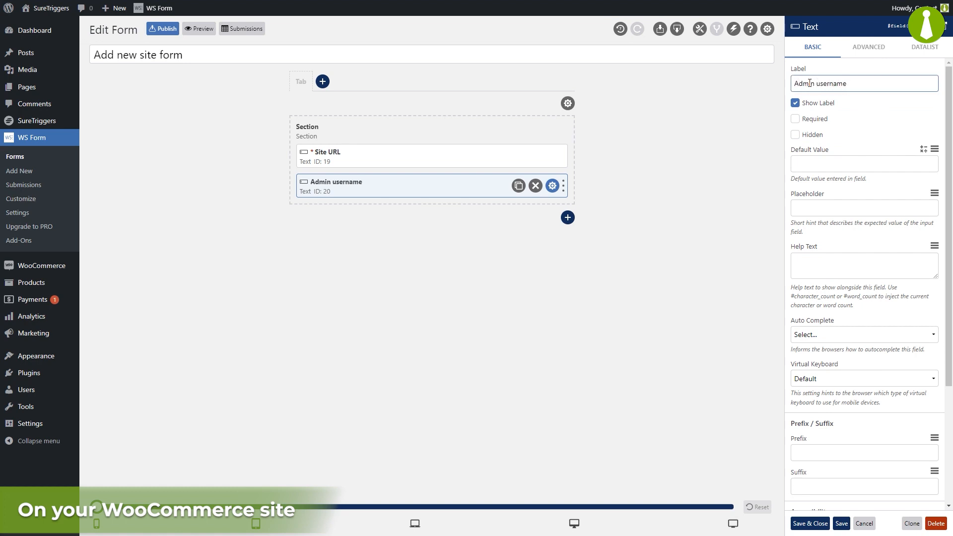
click(795, 118)
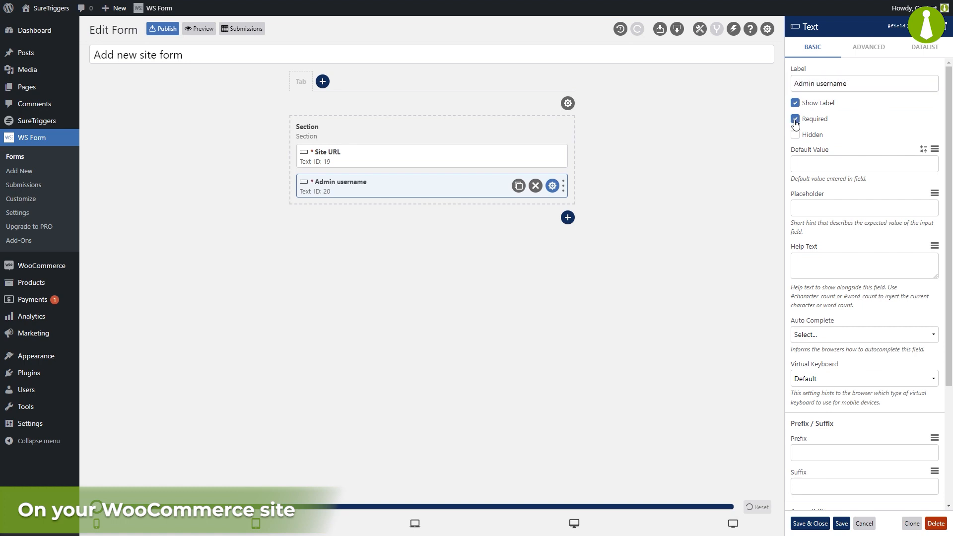
click(699, 29)
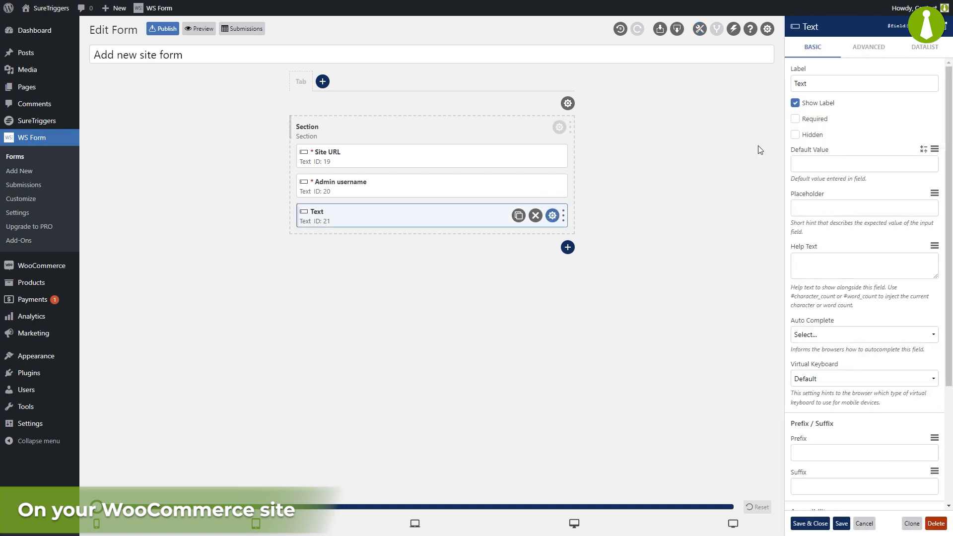
text(Site tit)
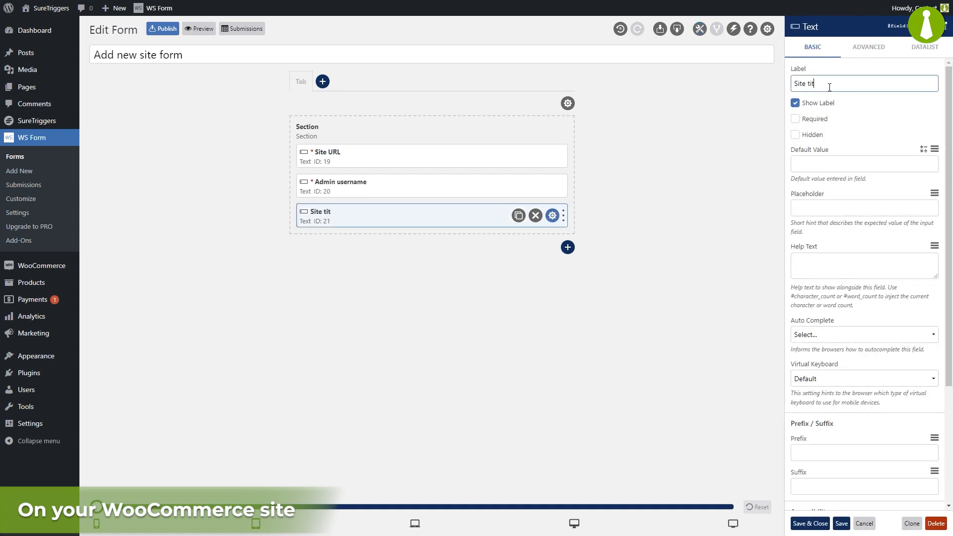
click(794, 118)
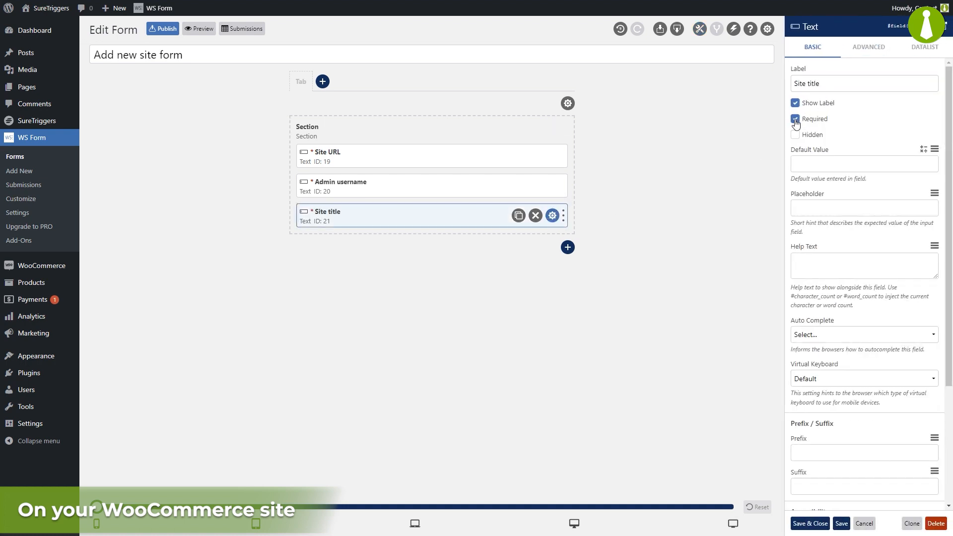
click(698, 29)
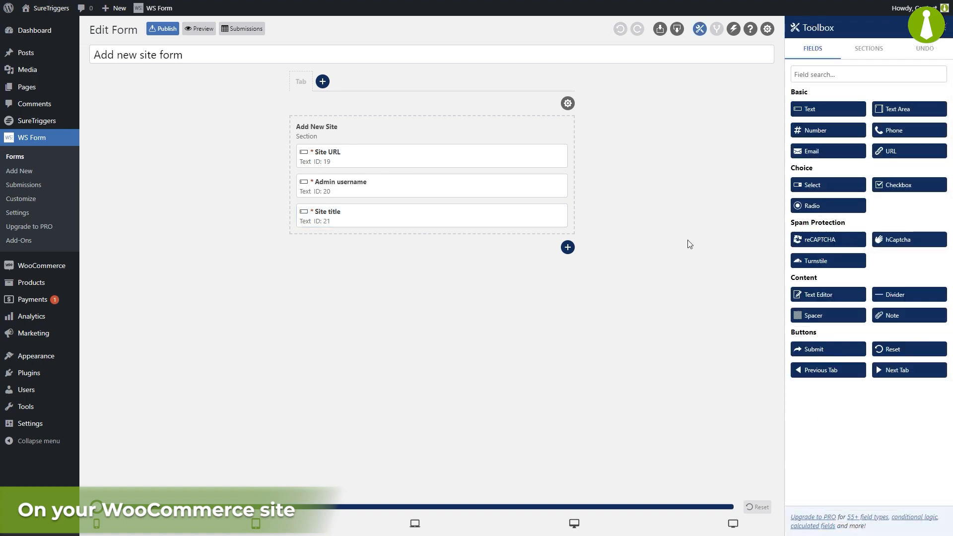
Step: Add an Add New Site submit button and publish the form
click(814, 348)
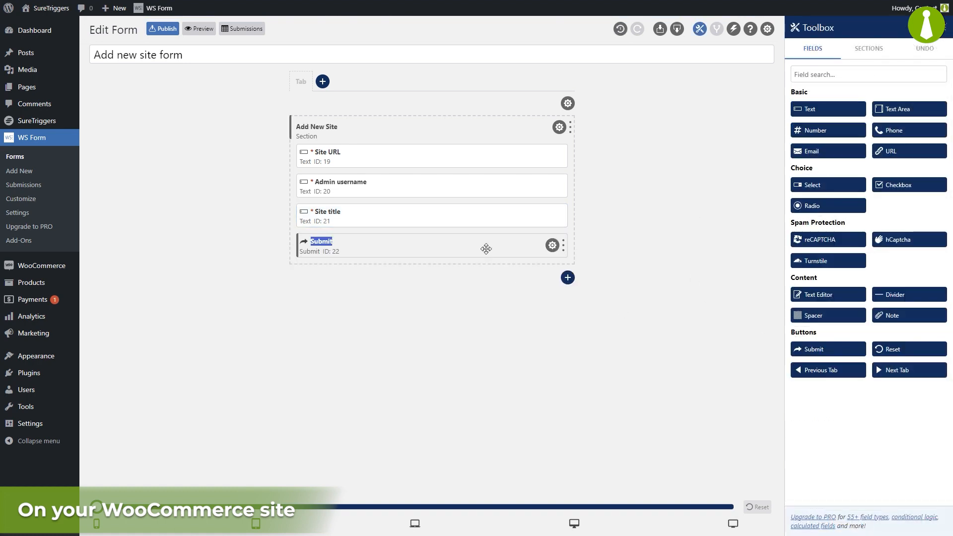
text(Add New)
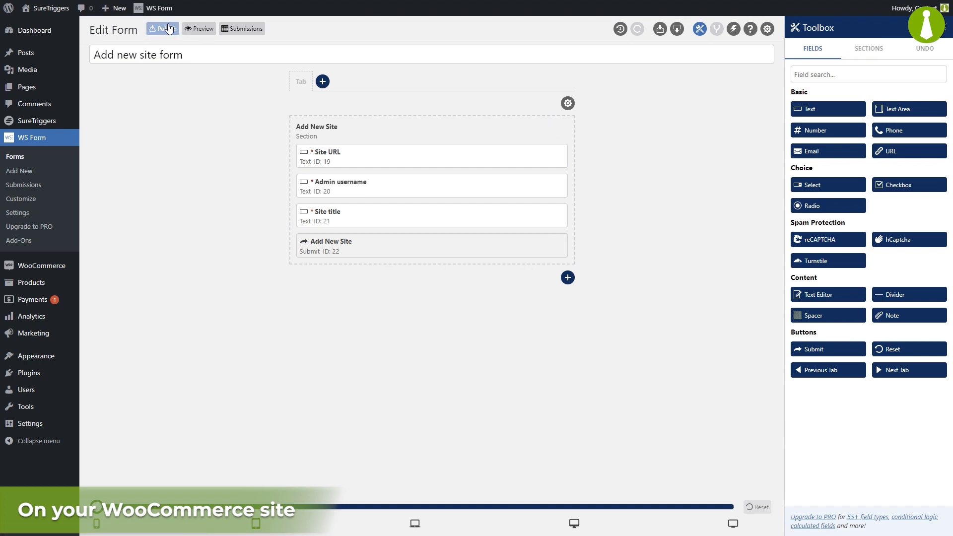
click(198, 28)
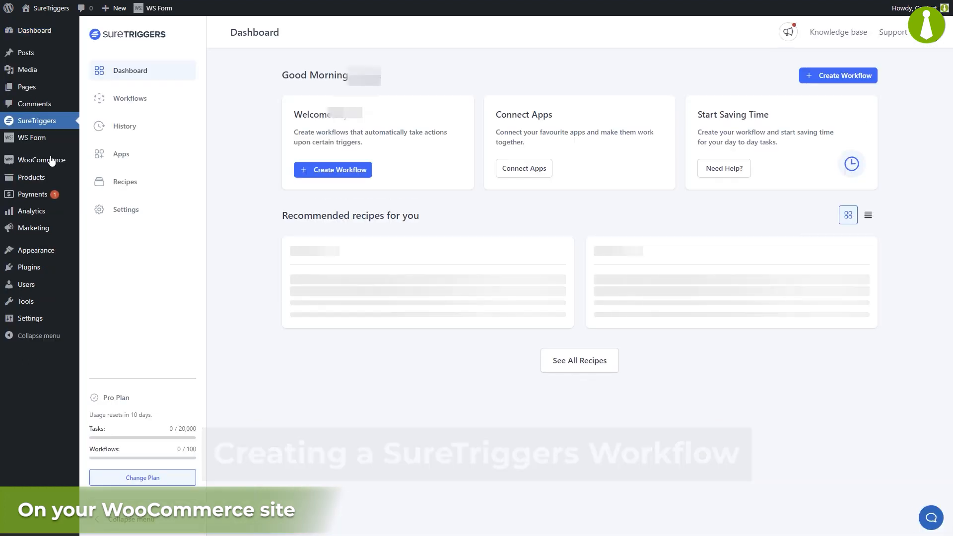
Step: Create a workflow named 'Add new site' and begin choosing its trigger app
click(129, 98)
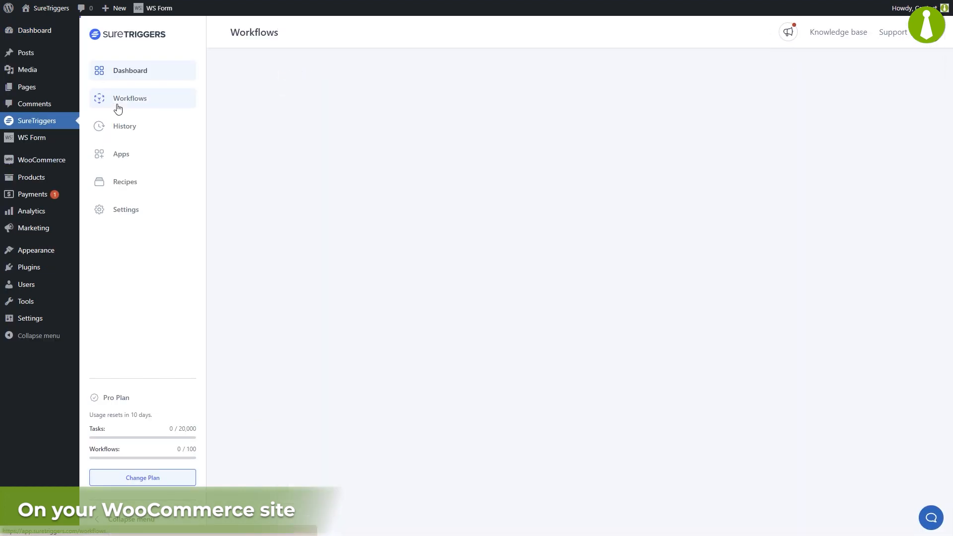
click(129, 98)
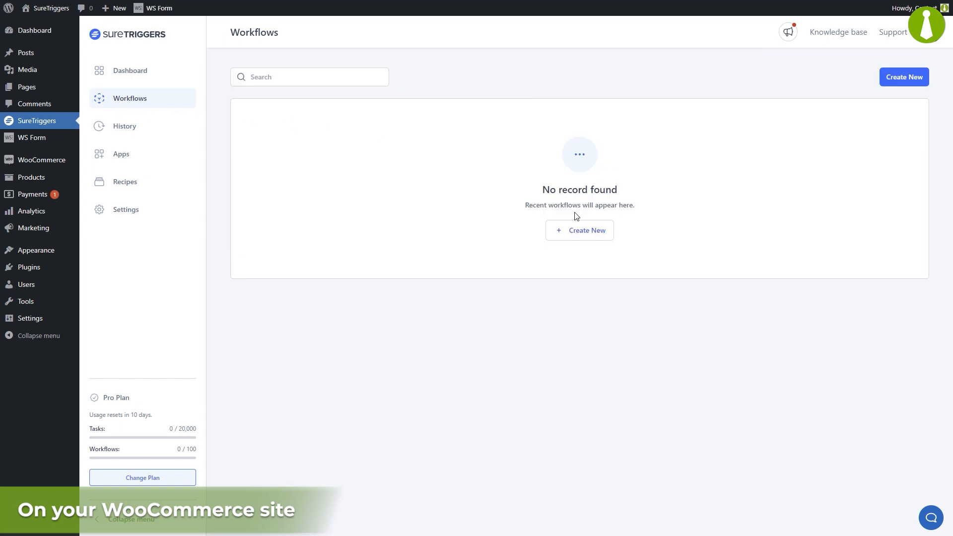
click(578, 229)
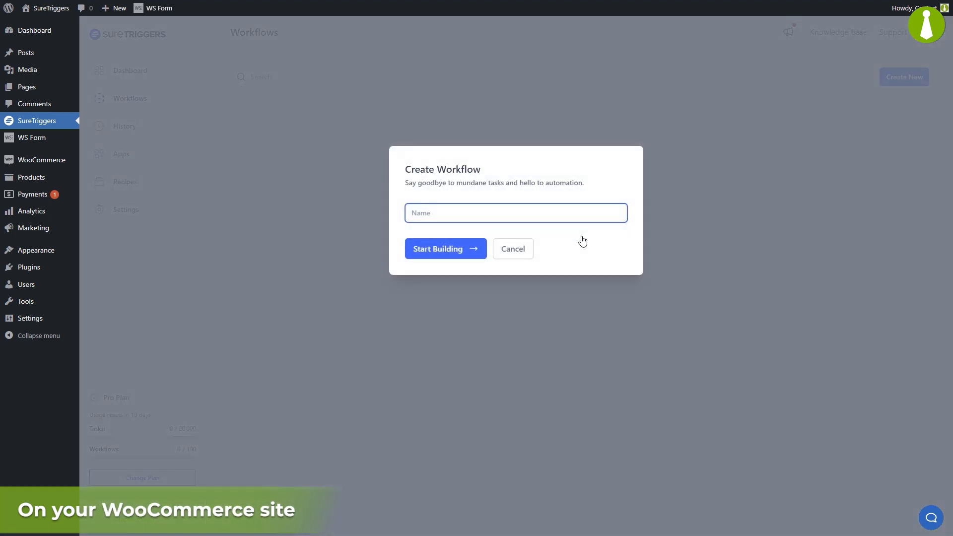
text(Add new site)
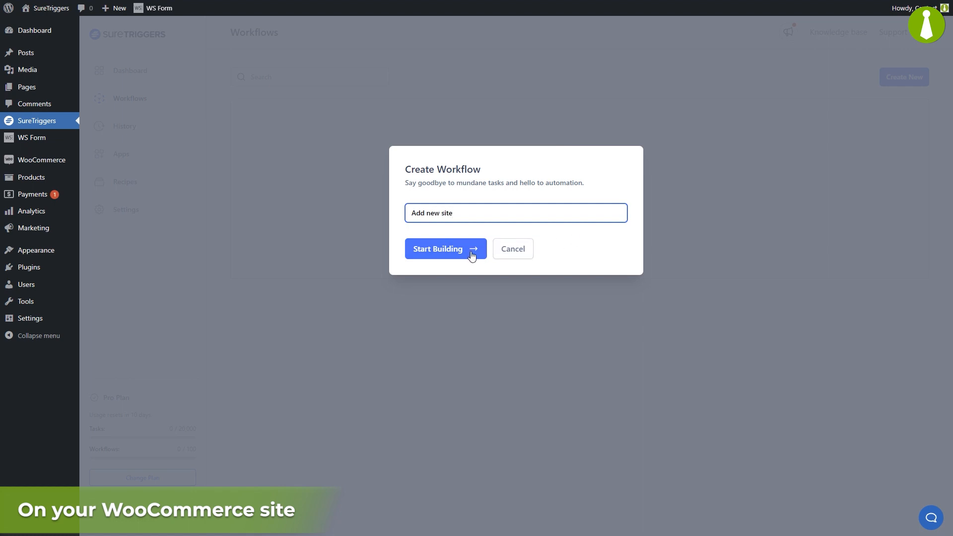
click(444, 248)
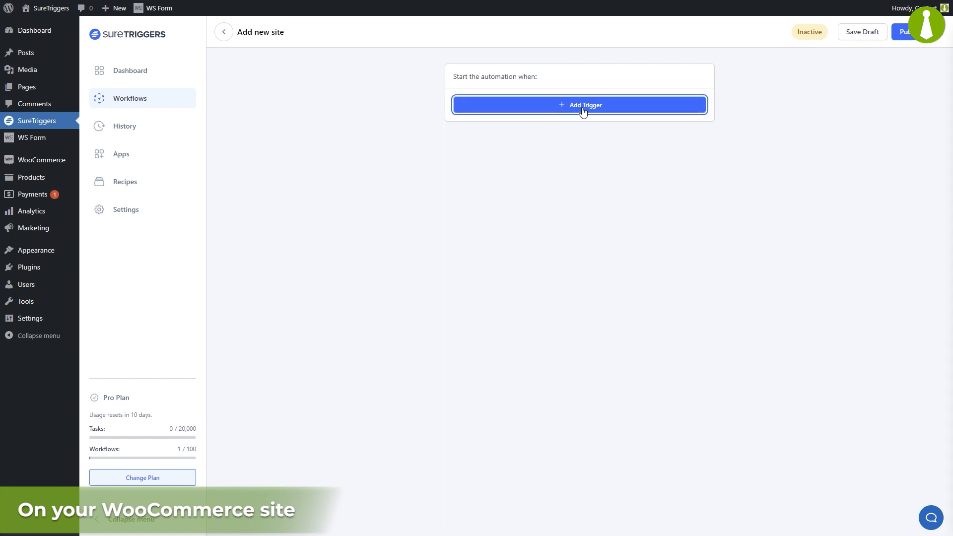
click(579, 104)
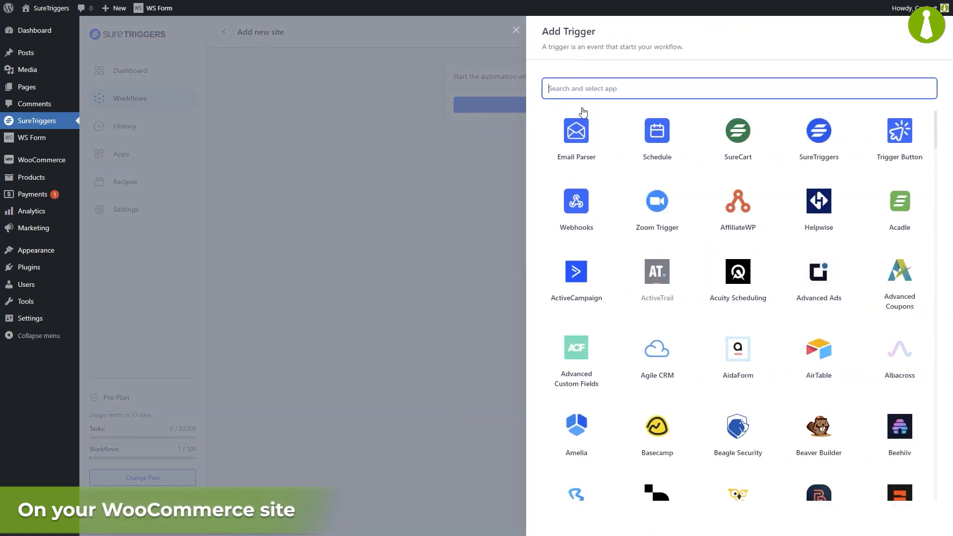
Step: Search 'ws' and choose WS Form as the trigger app
text(ws)
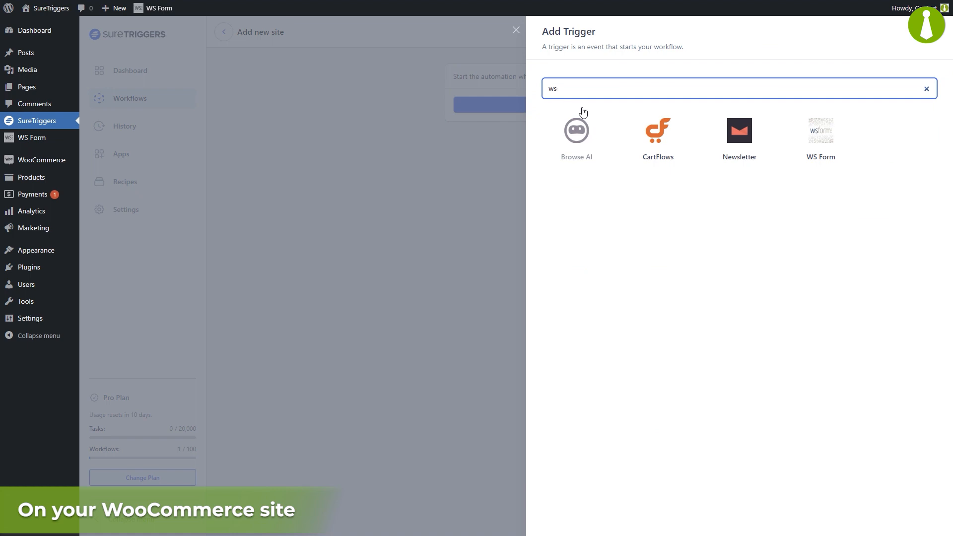
click(820, 131)
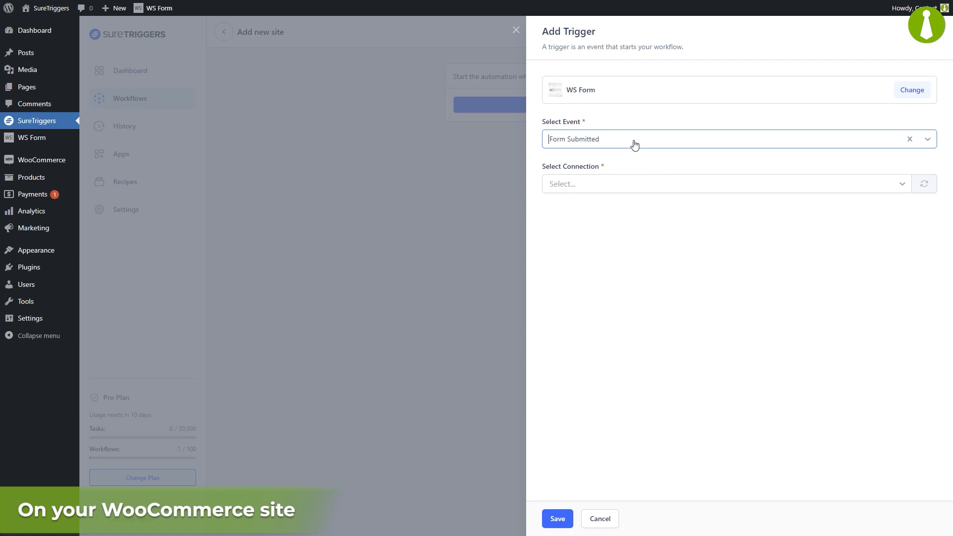
Step: Use the WordPress - SureTriggers connection and watch the Add new site form
click(723, 183)
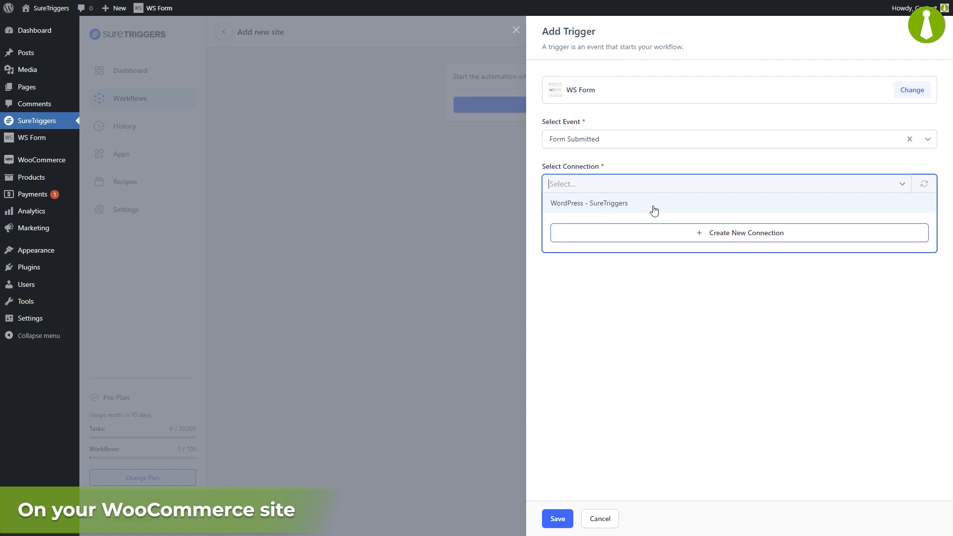
click(588, 202)
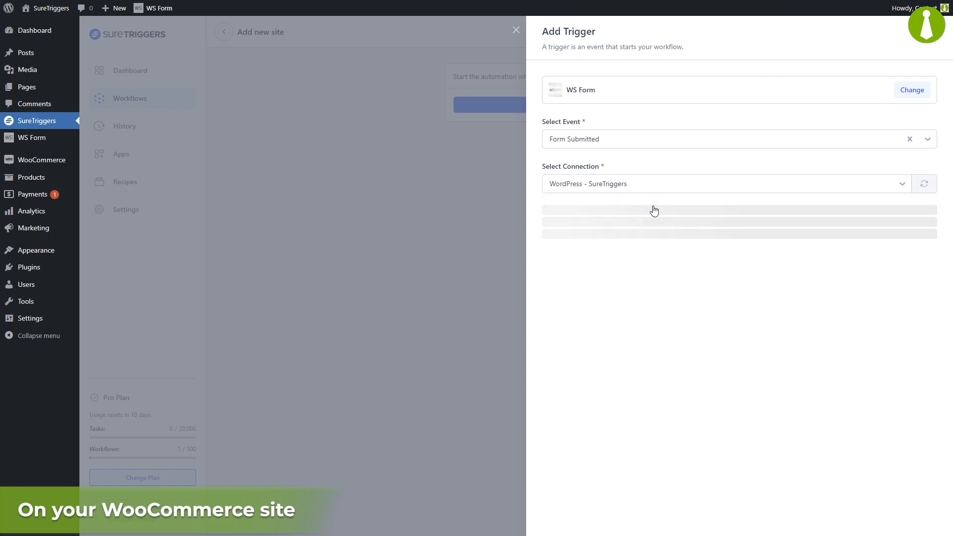
click(723, 183)
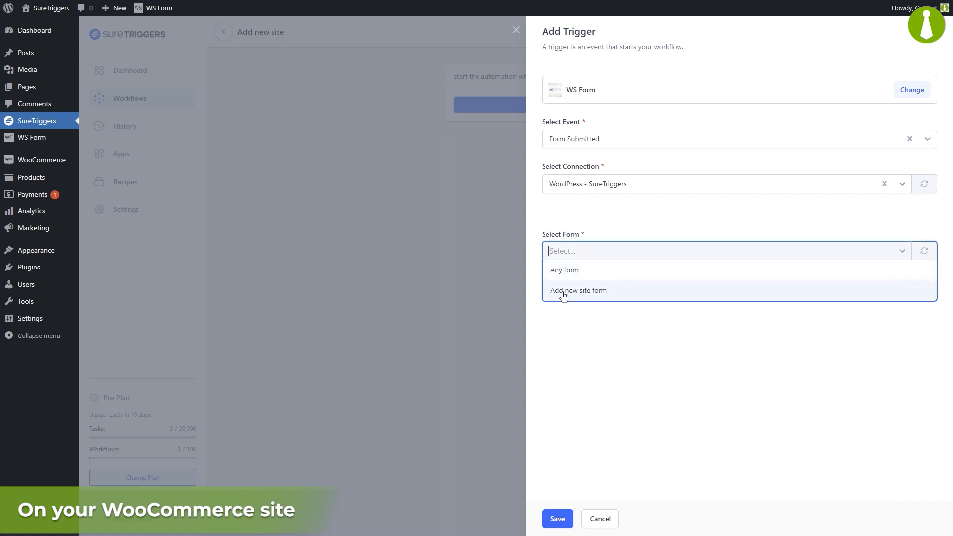
click(577, 291)
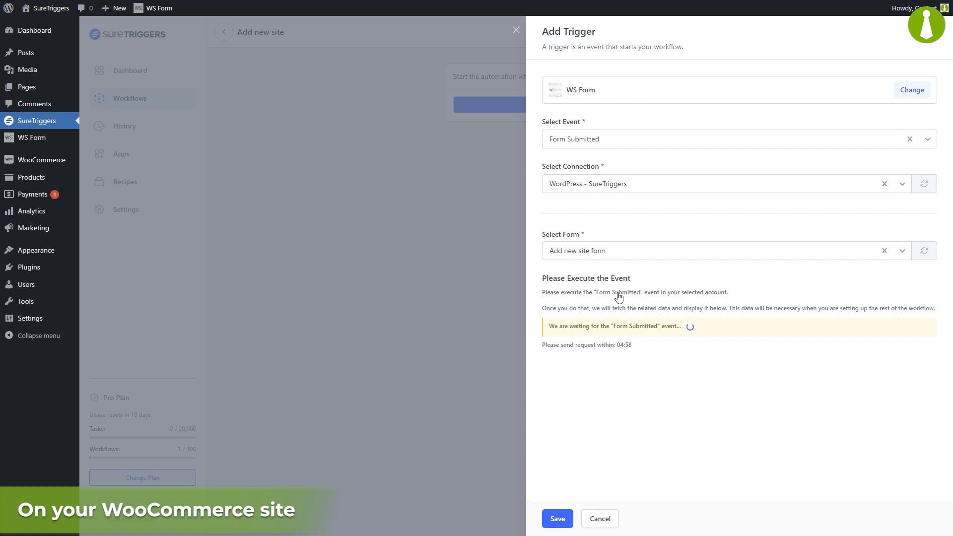
mouse_move(616, 357)
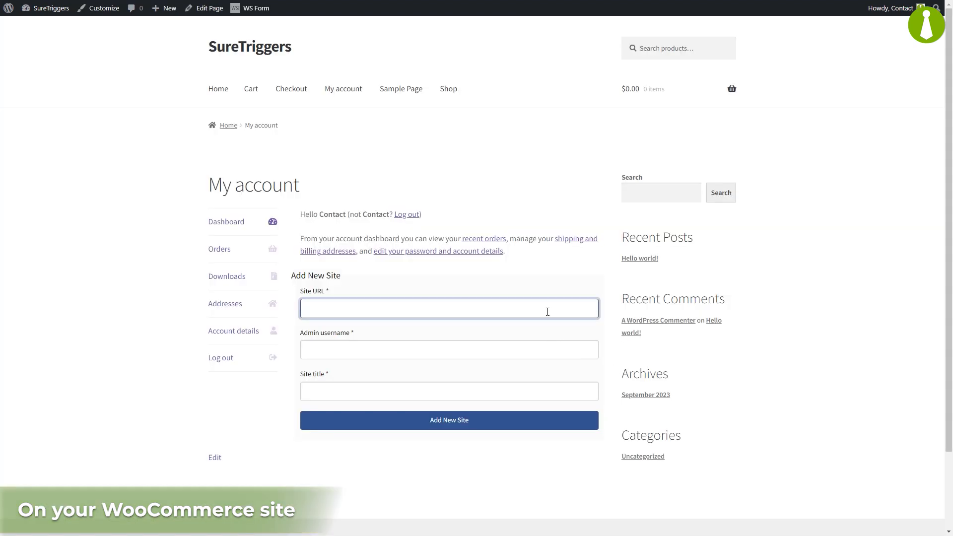
Step: Fill Site URL 'siteu', Admin username 'adminuse' and Site title 'site', then submit the test entry
text(siteu)
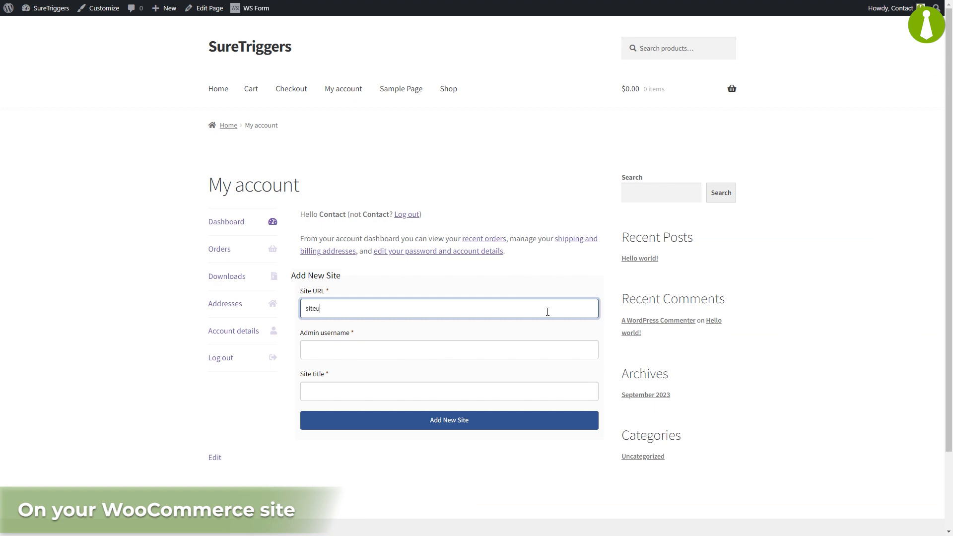
text(adminuse)
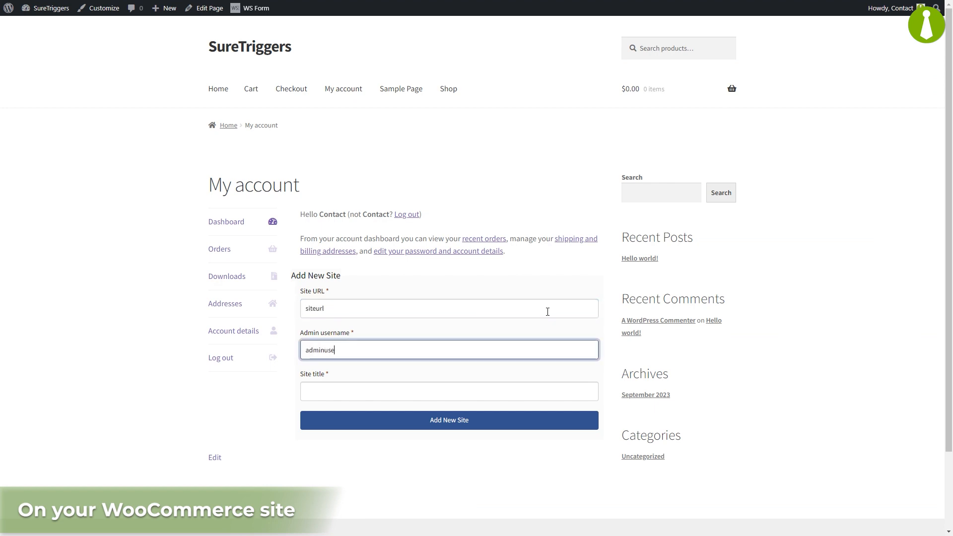
text(sitetitle)
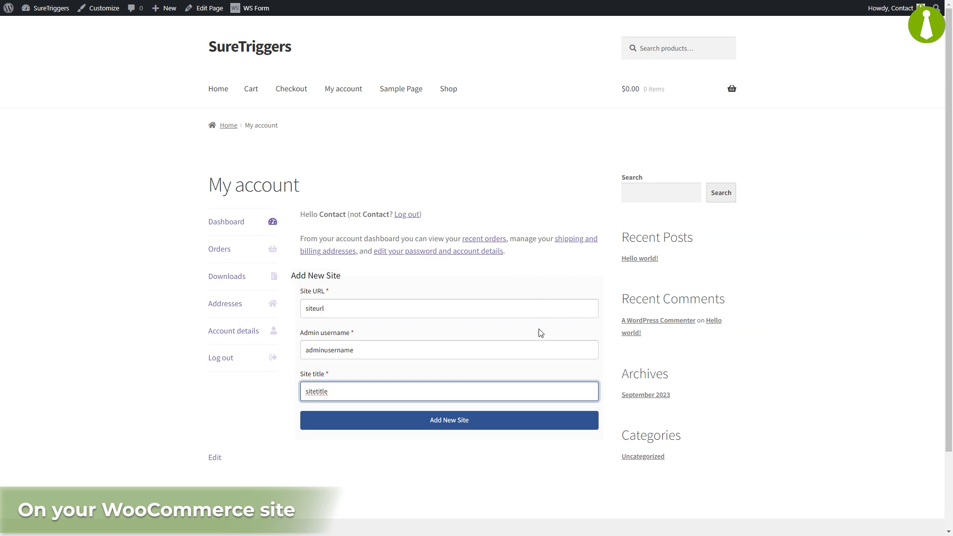
click(448, 420)
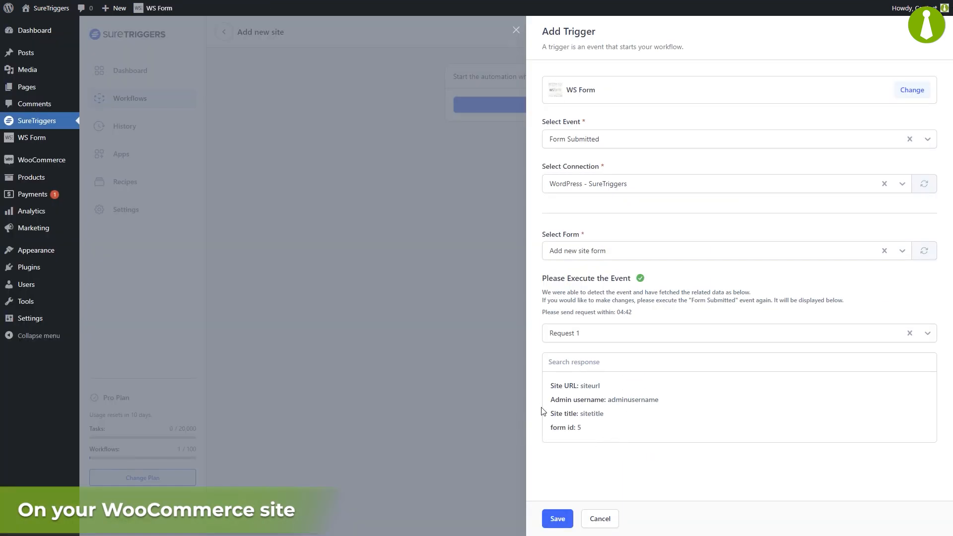
Step: Save the WS Form Form Submitted trigger with the fetched sample data
click(555, 517)
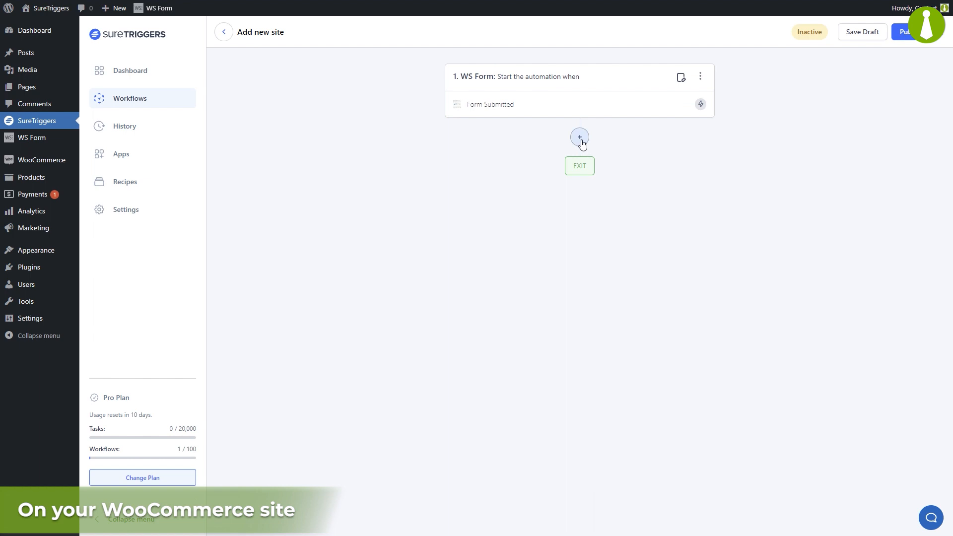
Step: Add an action step and choose MainWP as the action app
click(579, 137)
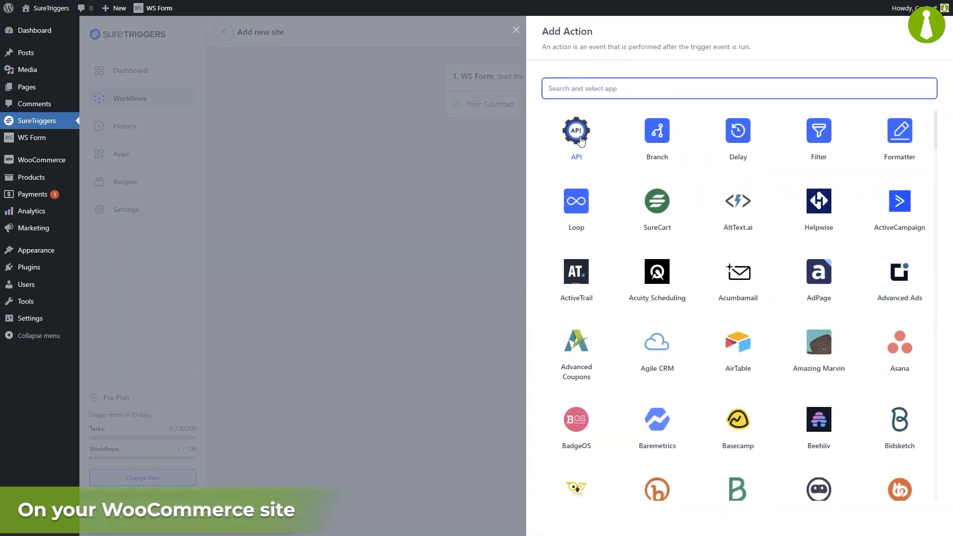
text(mainwp)
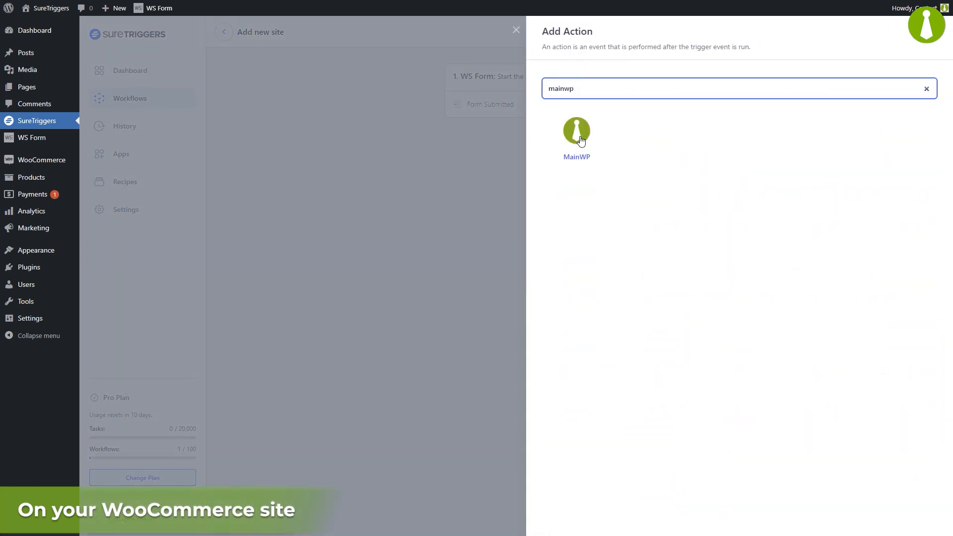
click(575, 130)
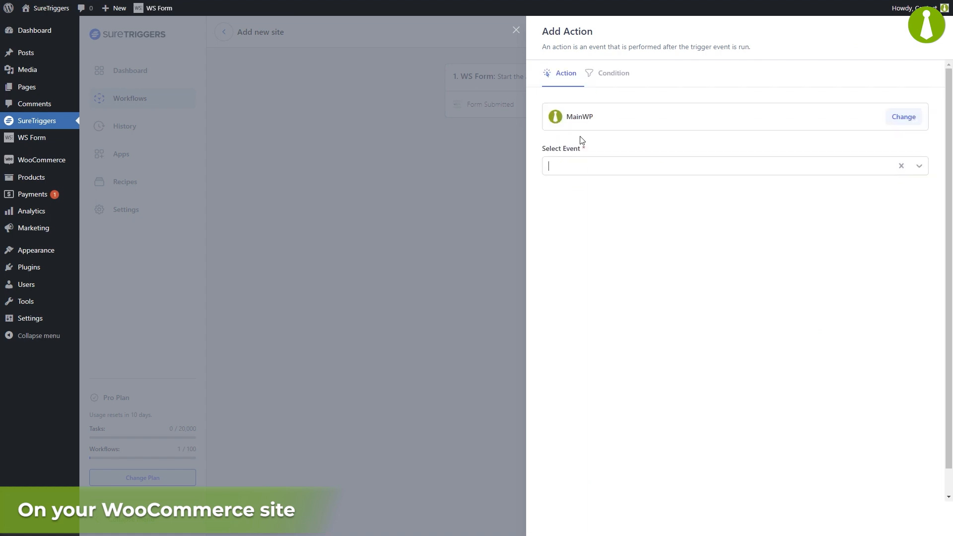
Step: Select the Add New Site event with the My MainWP Dashboard connection
click(723, 165)
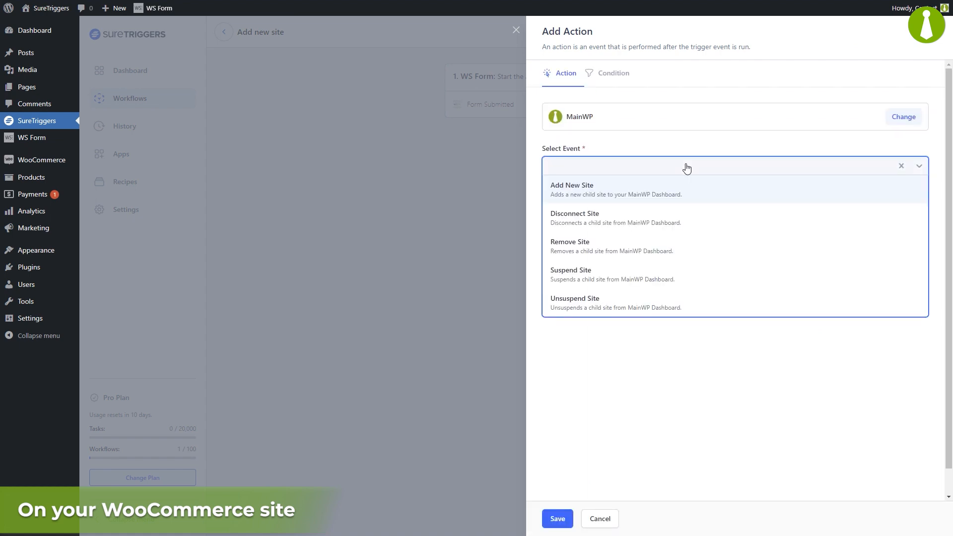
mouse_move(657, 196)
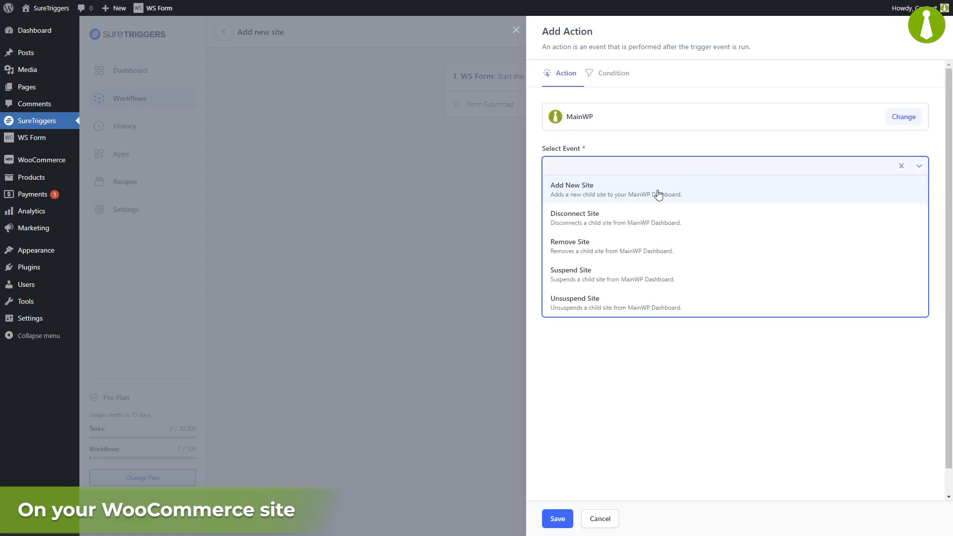
click(572, 188)
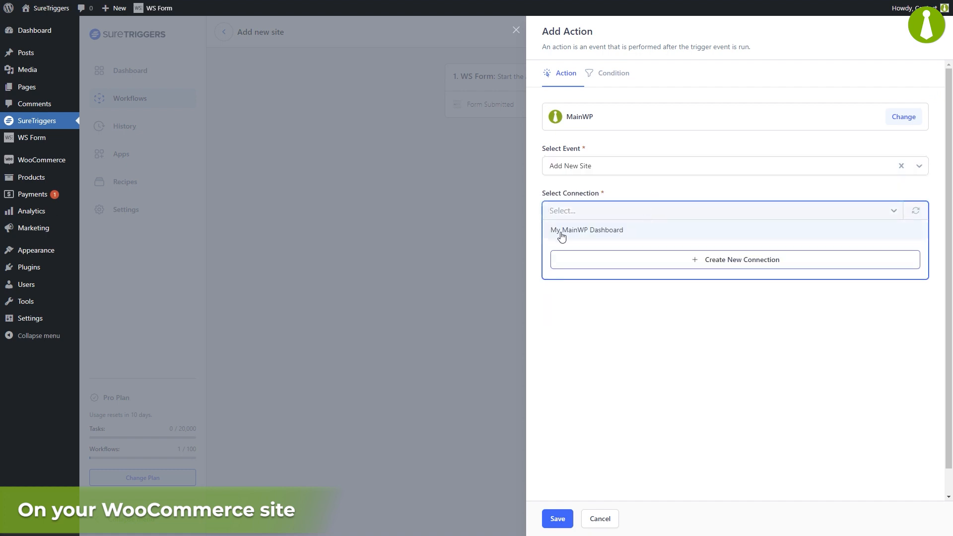
mouse_move(623, 236)
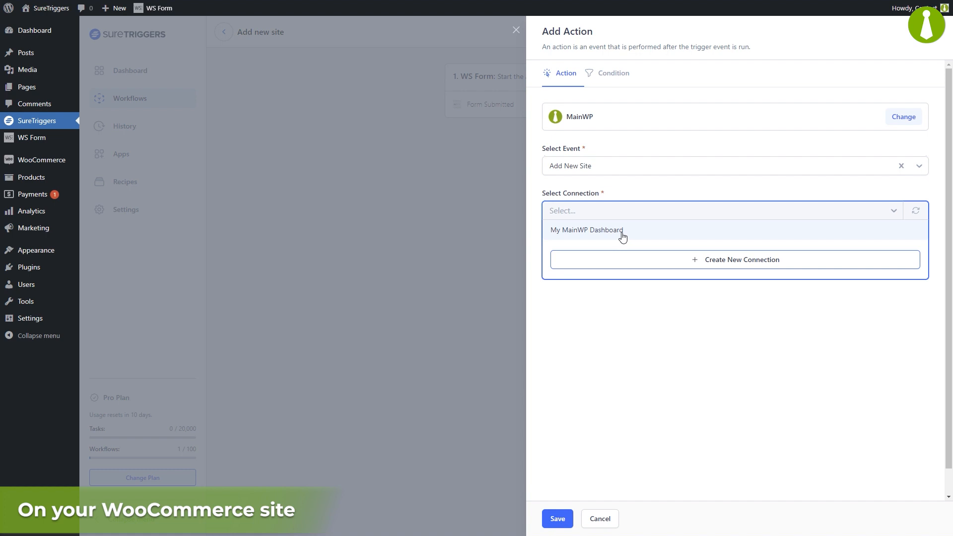
click(586, 229)
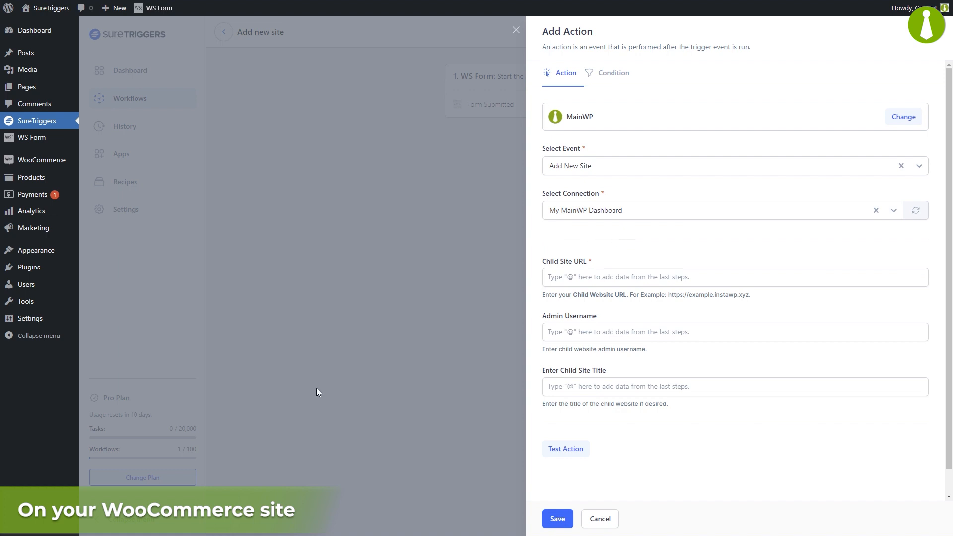
mouse_move(537, 257)
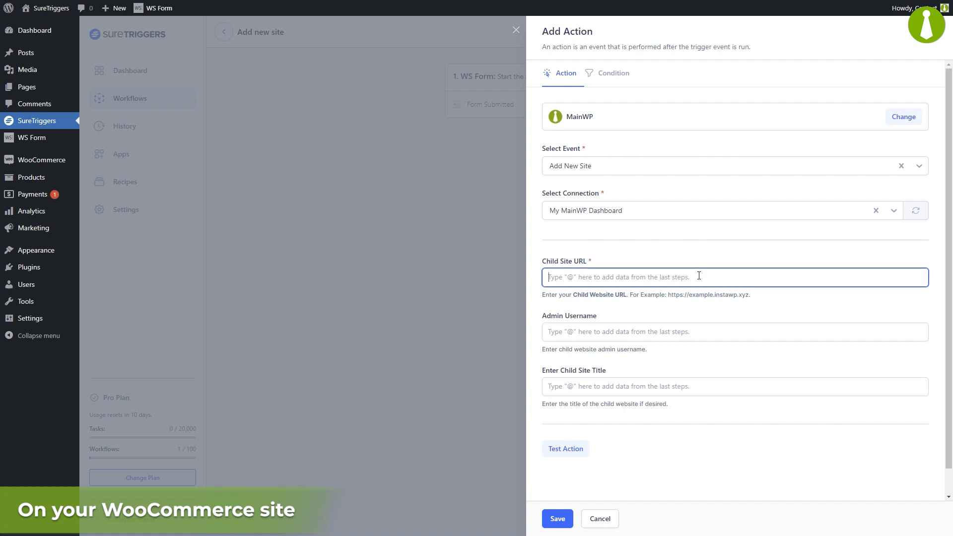
Step: Map Child Site URL, admin username and site title to the WS Form's Site URL, Admin Username and Site Title values
text(@)
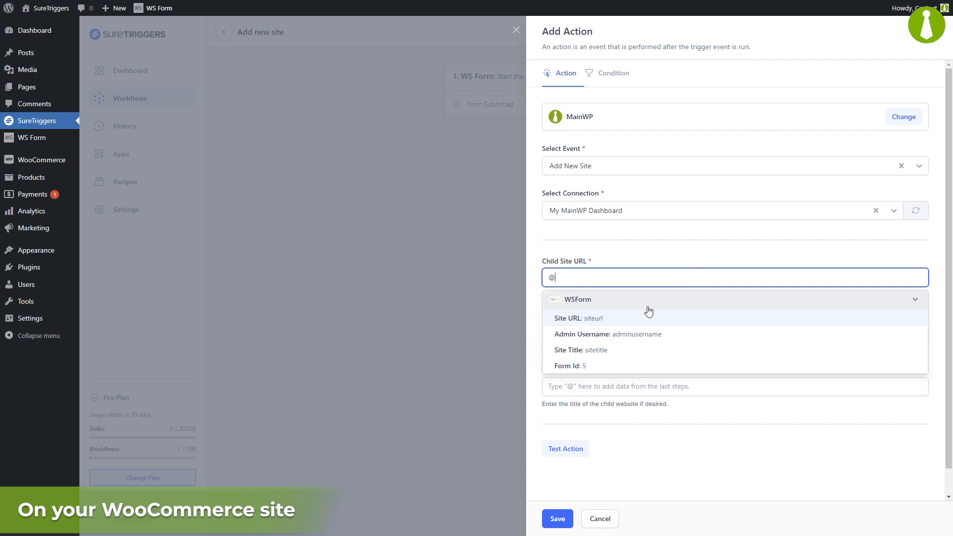
click(577, 317)
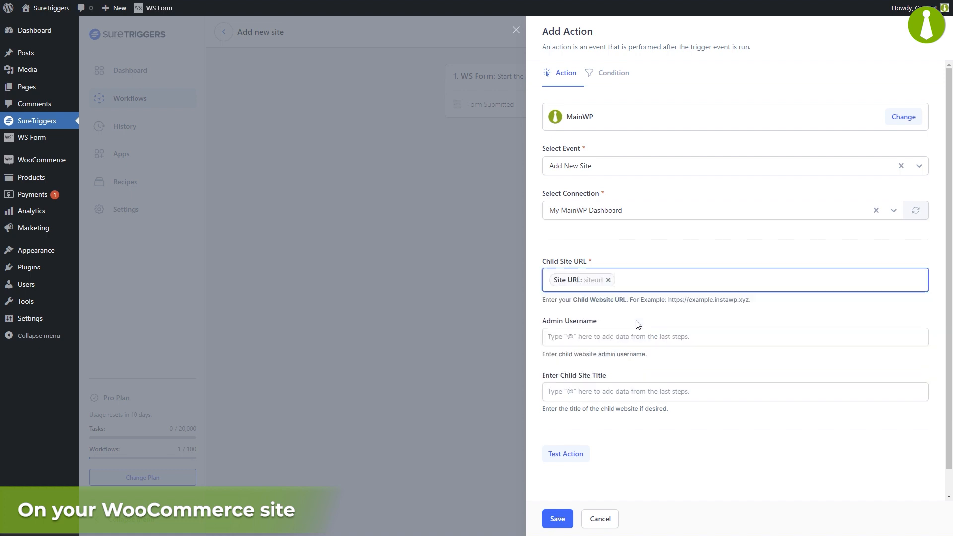
click(734, 337)
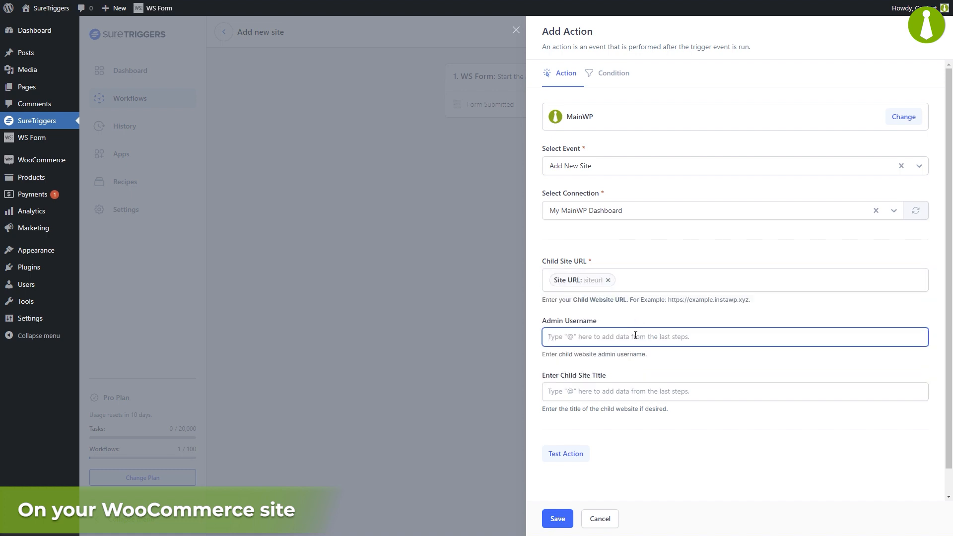
text(@)
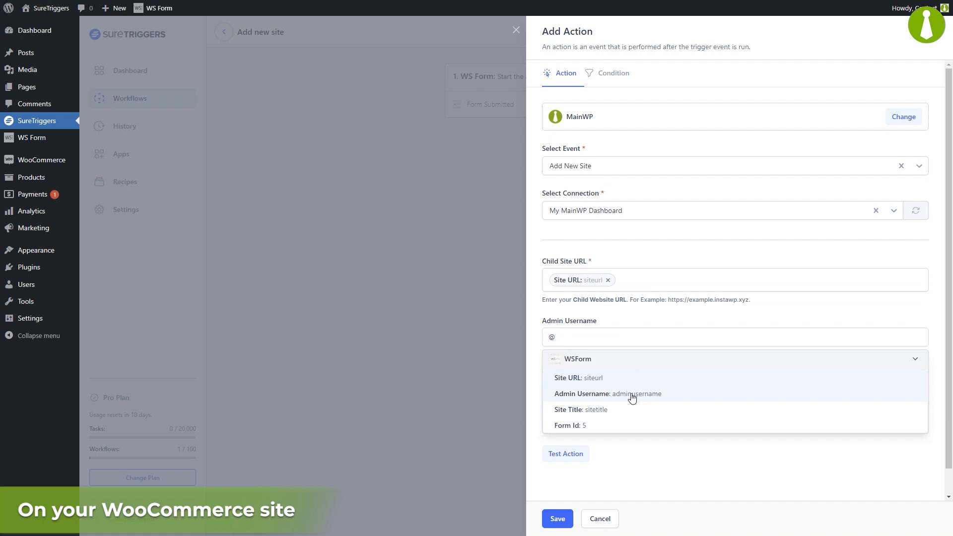
click(607, 393)
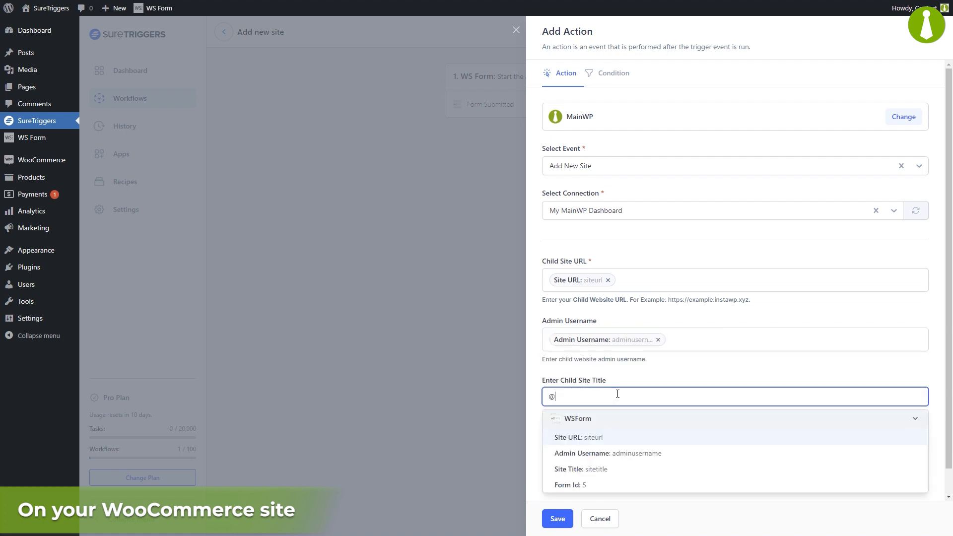
click(596, 469)
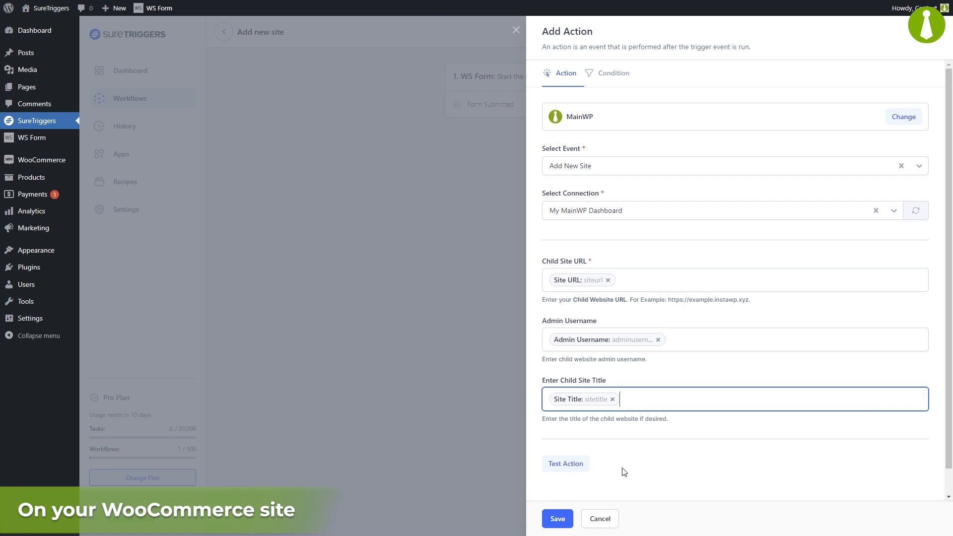
click(555, 518)
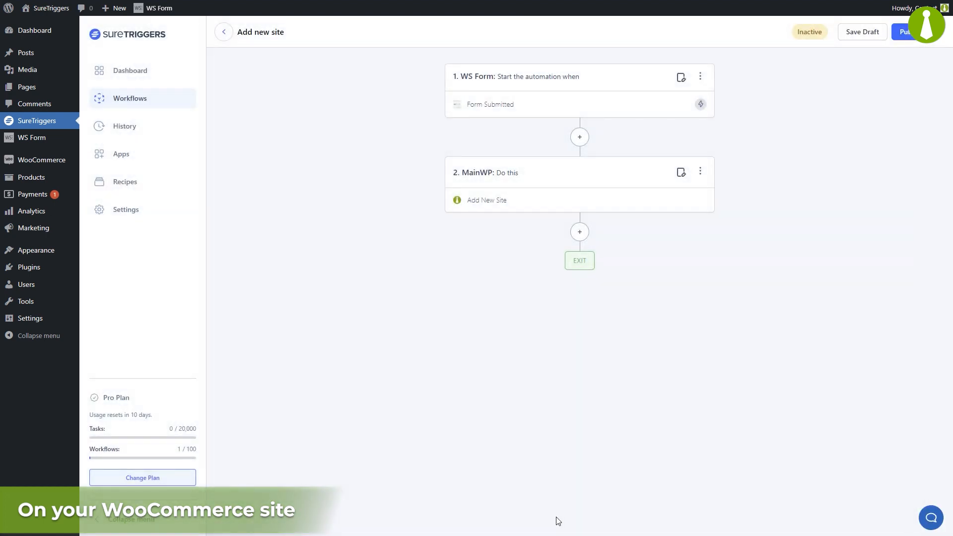
mouse_move(879, 107)
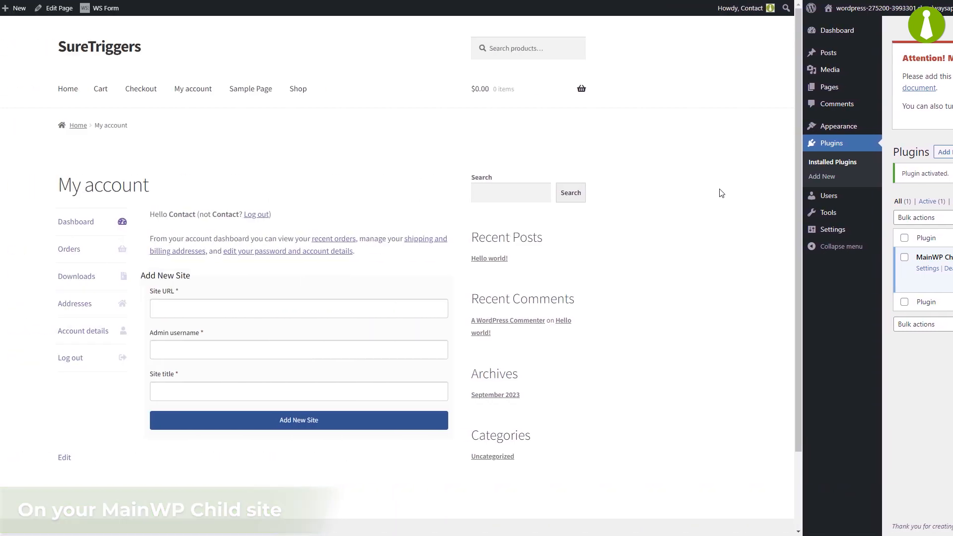
text(https://wordpress-275200-3993301.cloudwaysapps.com/)
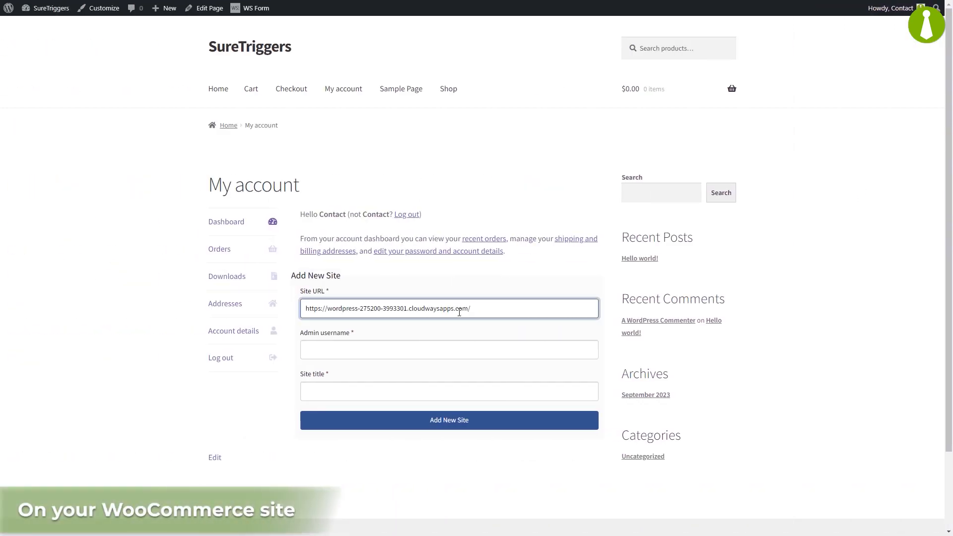
click(448, 350)
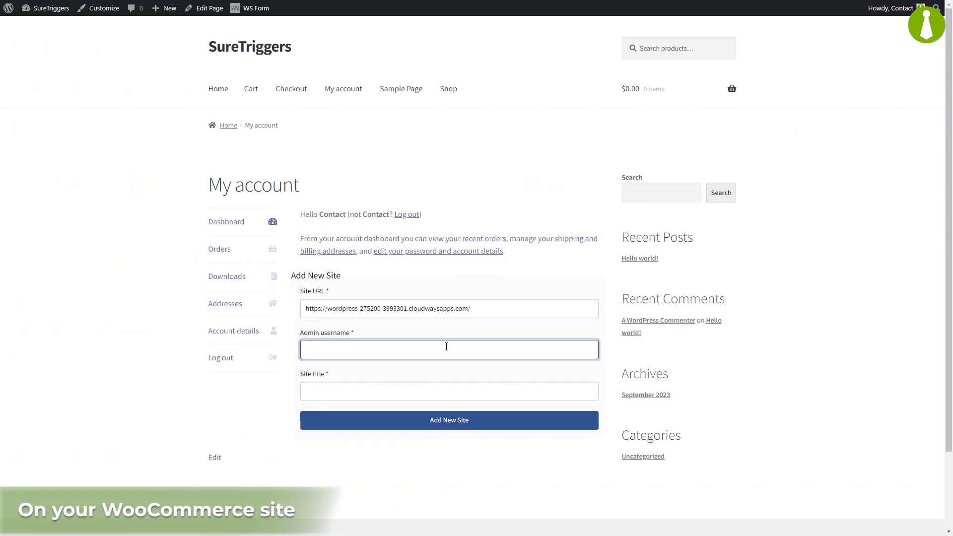
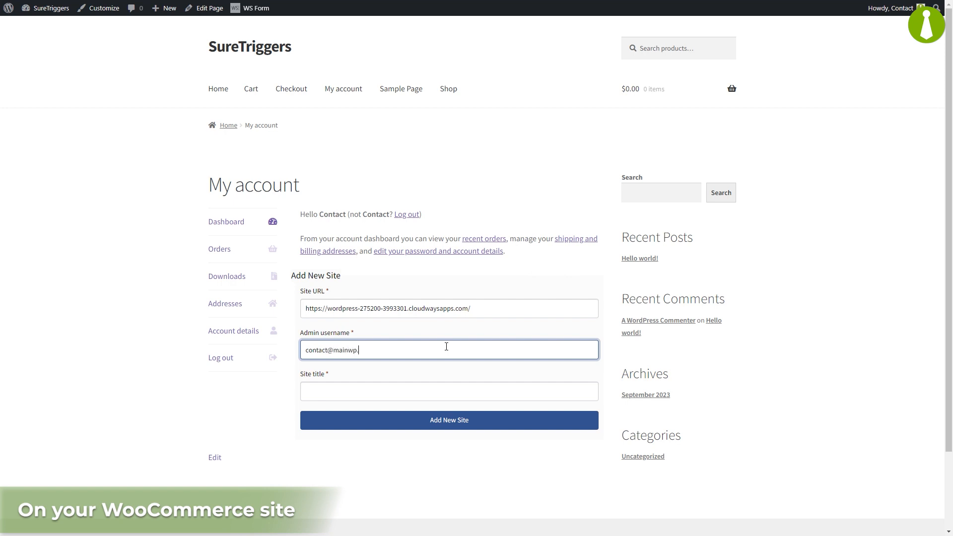
Step: Enter site title 'Child site via Suretriggers' and submit the Add New Site form
text(Child site via)
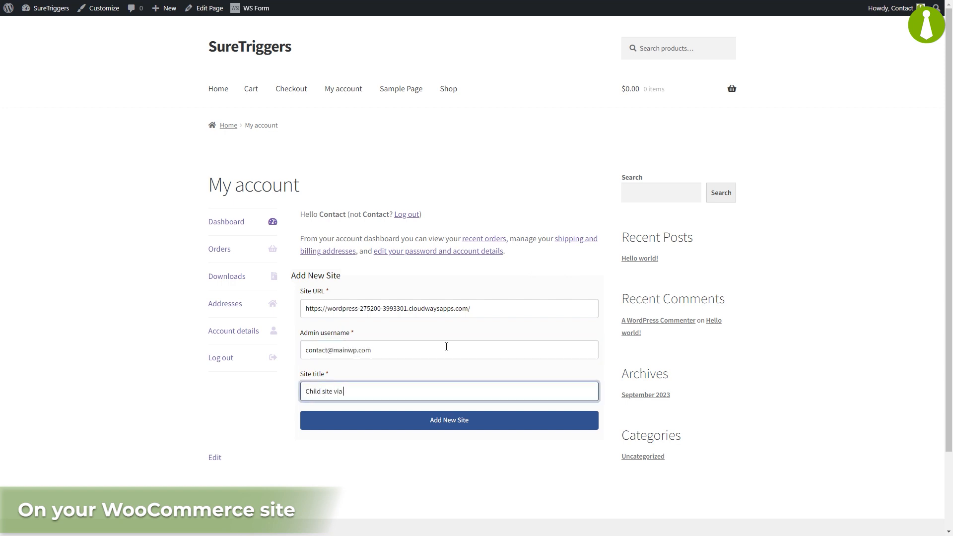
text(Suretriggers)
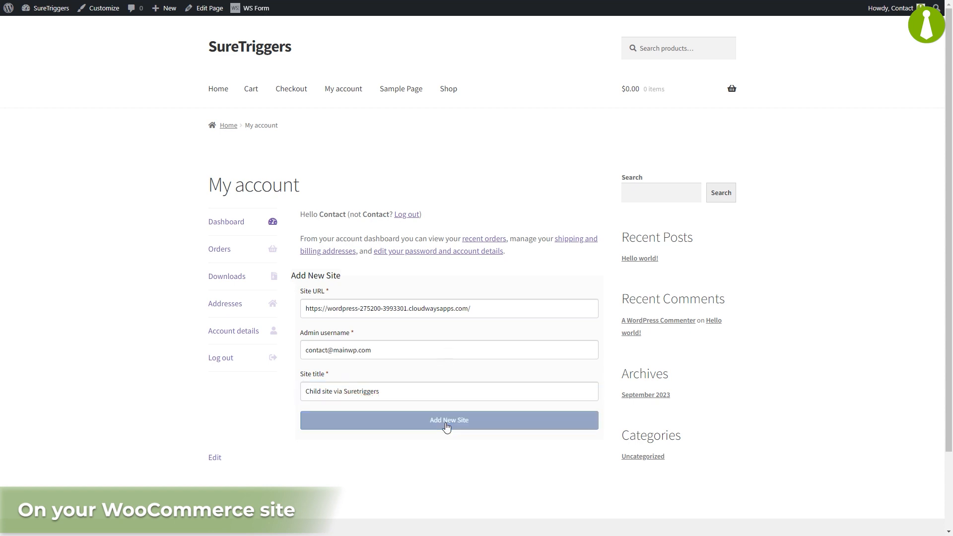
click(449, 419)
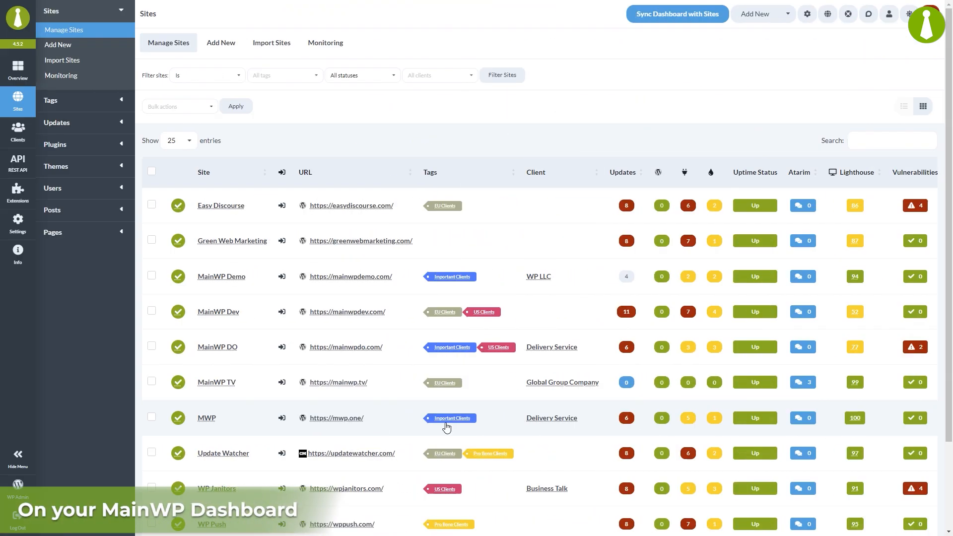
Step: Refresh the MainWP sites list to confirm Child site via Suretriggers appears
click(676, 13)
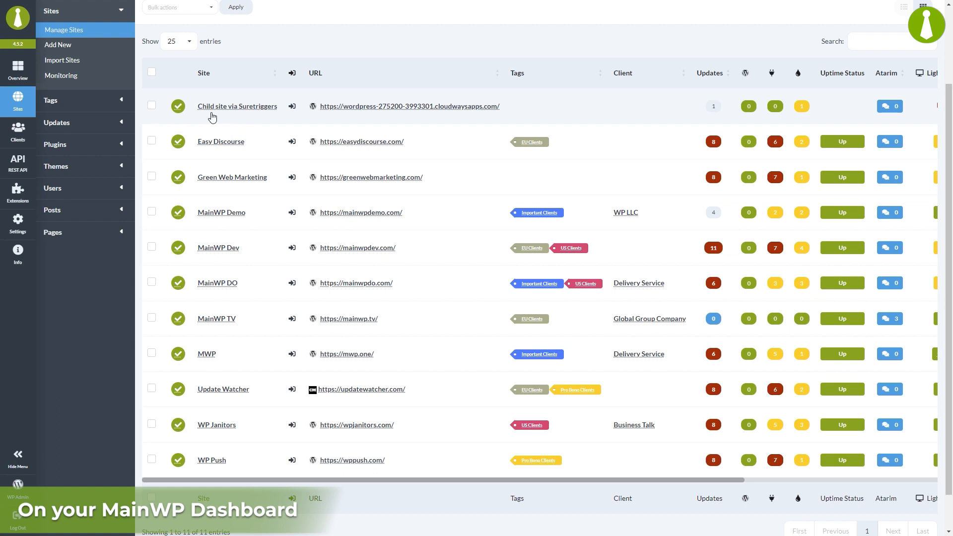
mouse_move(272, 113)
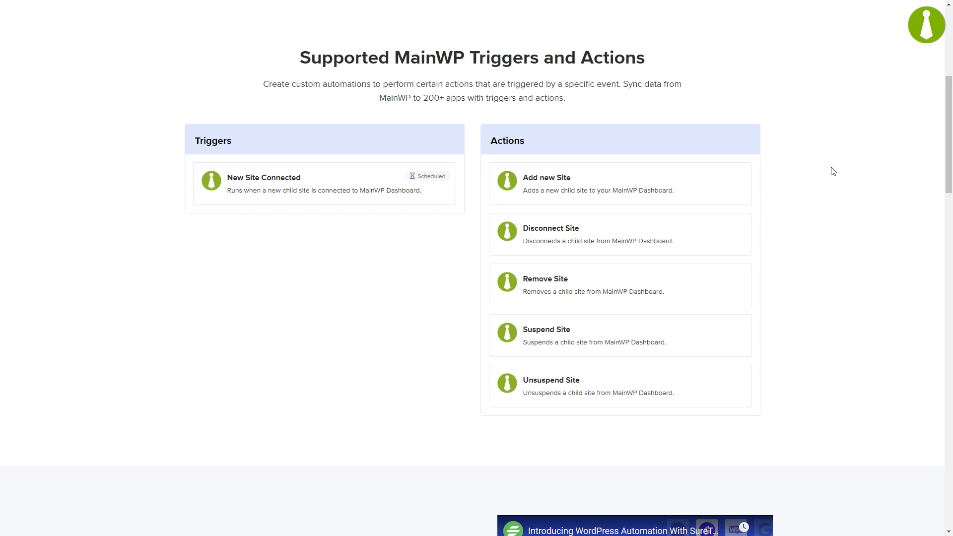
Step: Scroll down the SureTriggers integrations page to browse supported apps from API through Elementor Pro
scroll(down, 3)
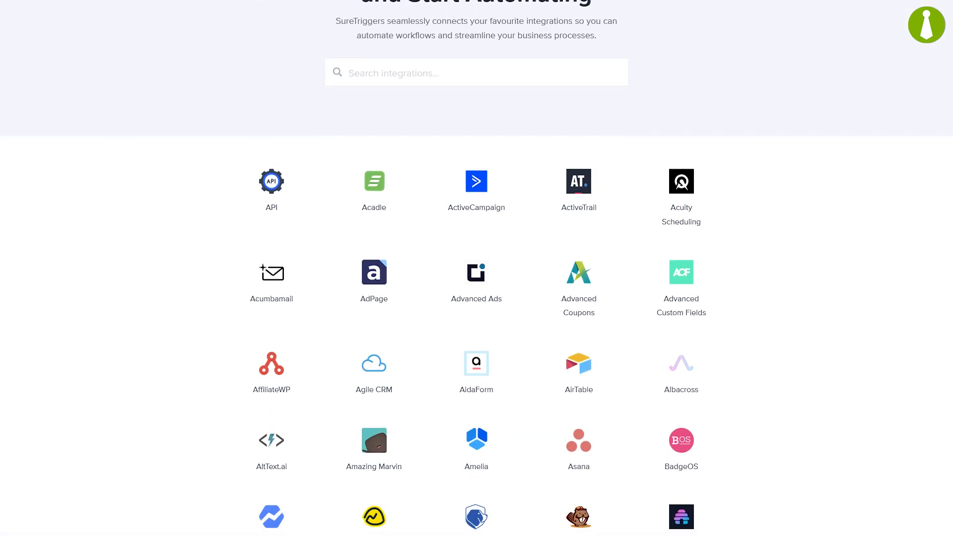
scroll(down, 3)
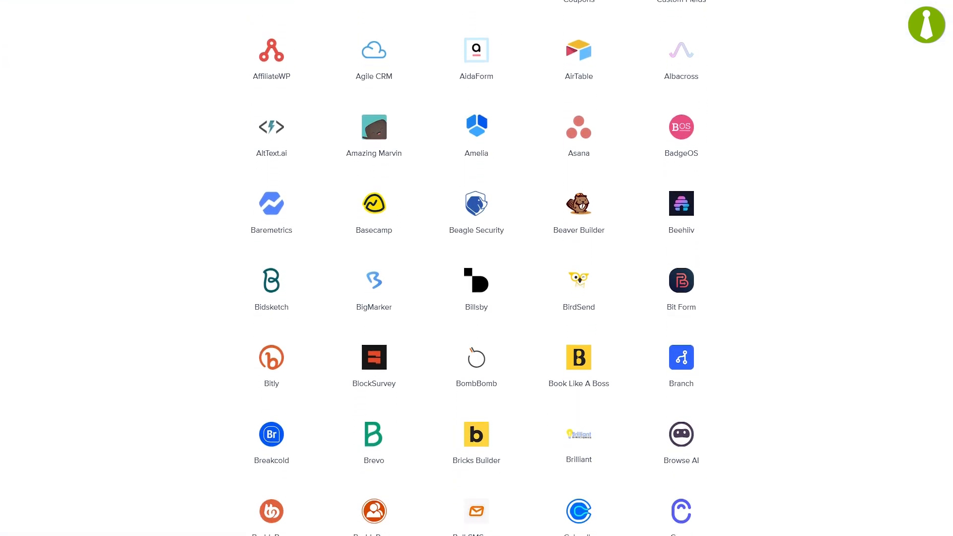
scroll(down, 3)
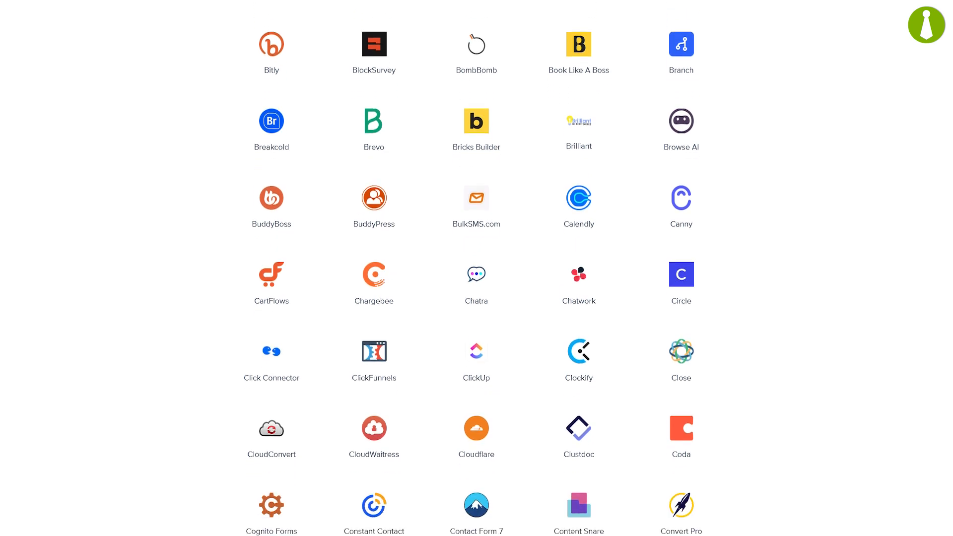
scroll(down, 3)
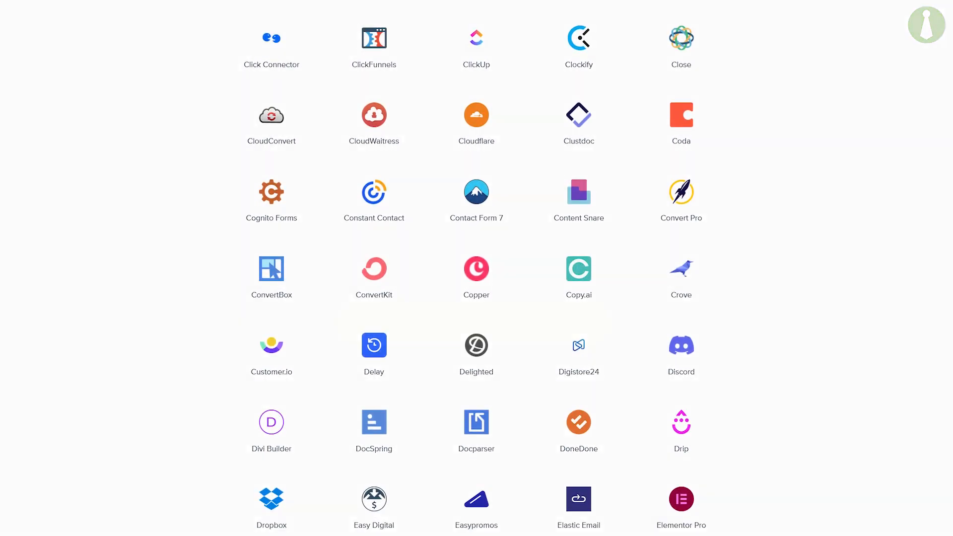